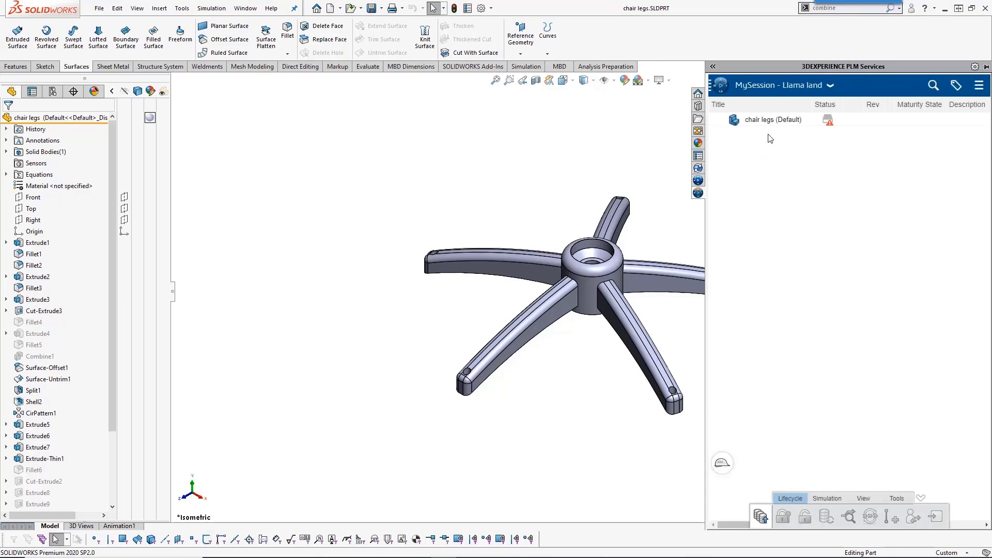
mouse_move(773, 120)
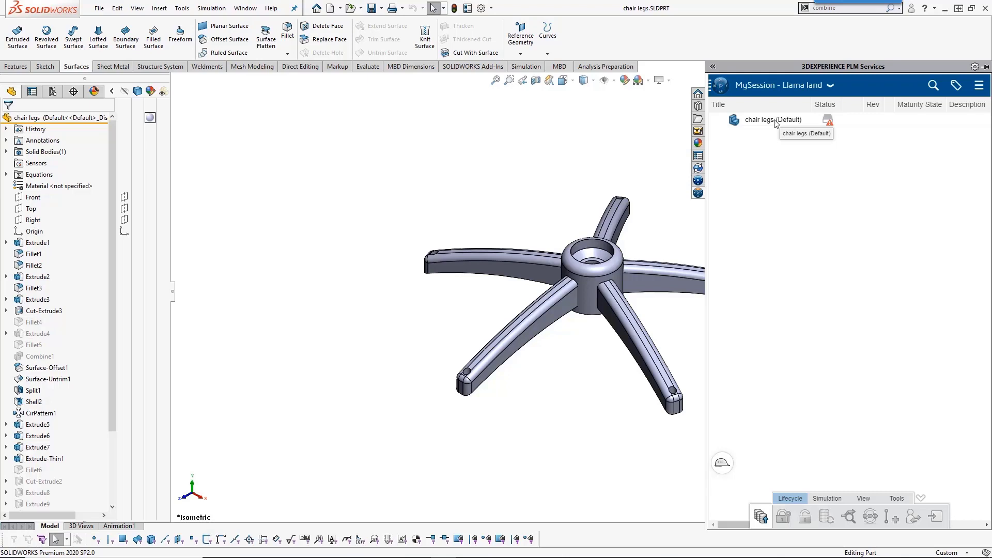
Save the chair legs part to 3DEXPERIENCE, copying it into the local work folder
right_click(759, 120)
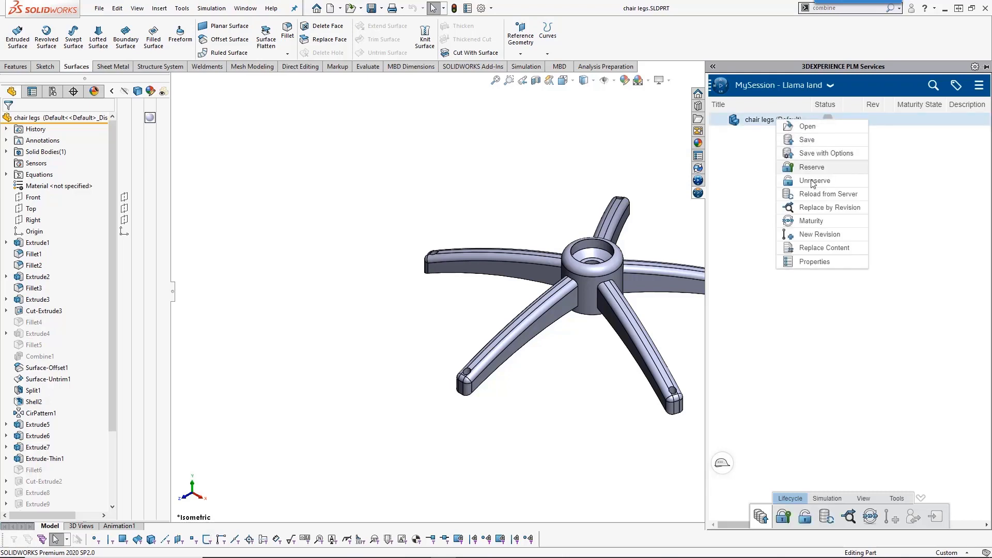
left_click(806, 140)
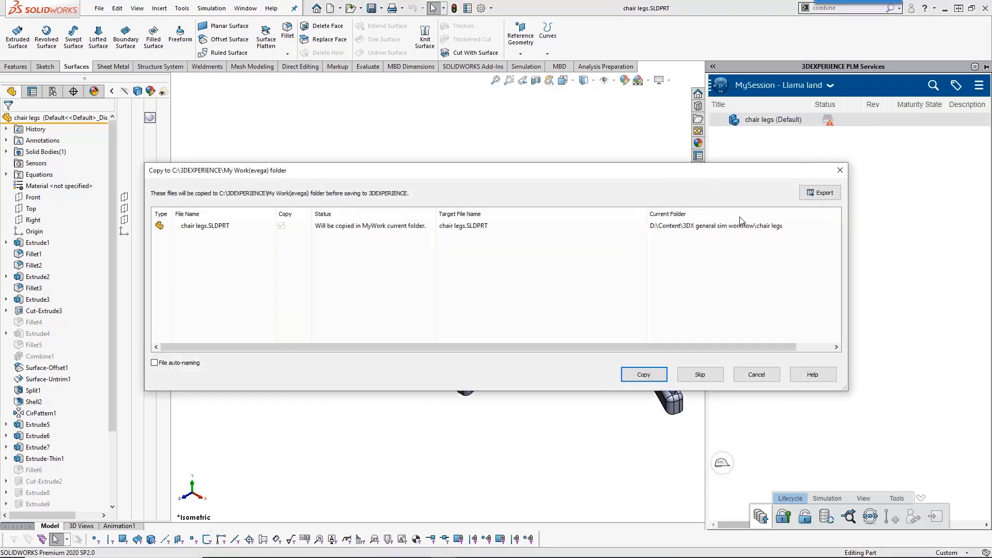
left_click(642, 374)
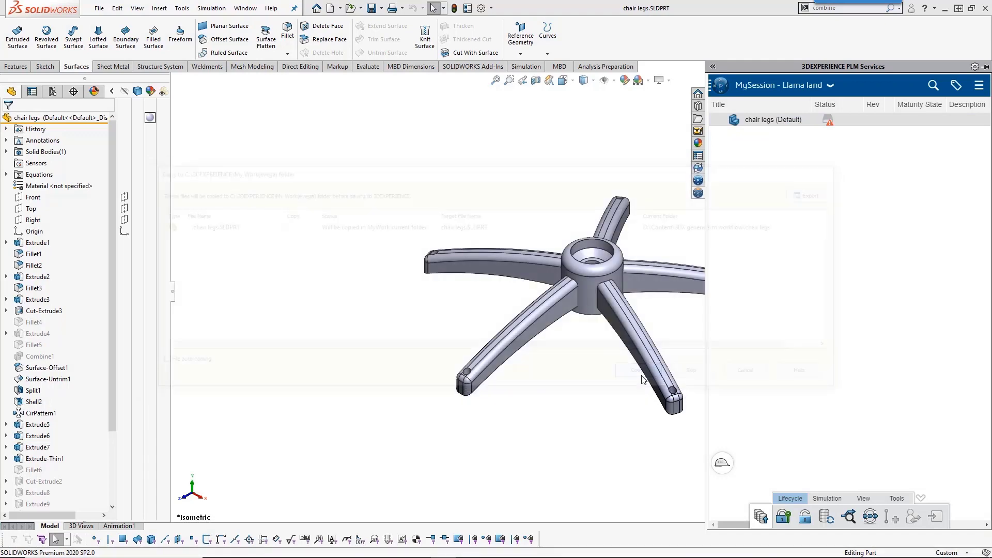
left_click(637, 370)
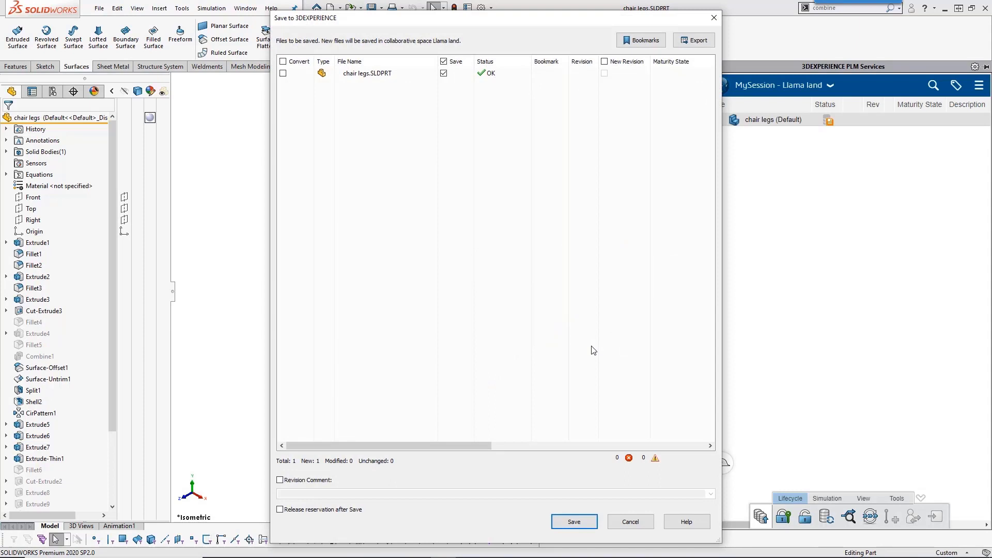
mouse_move(285, 84)
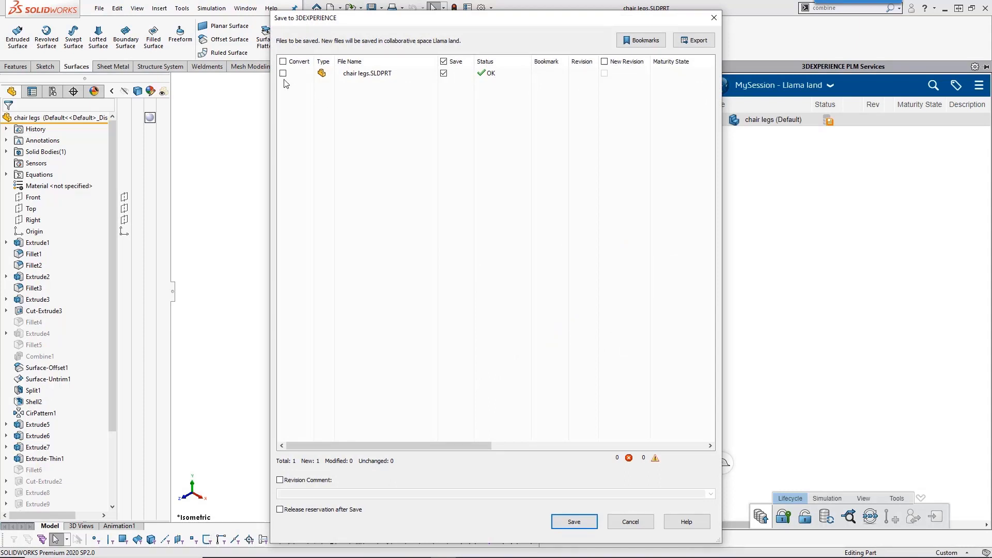
Enable geometry conversion and save the part to the collaborative space
left_click(283, 72)
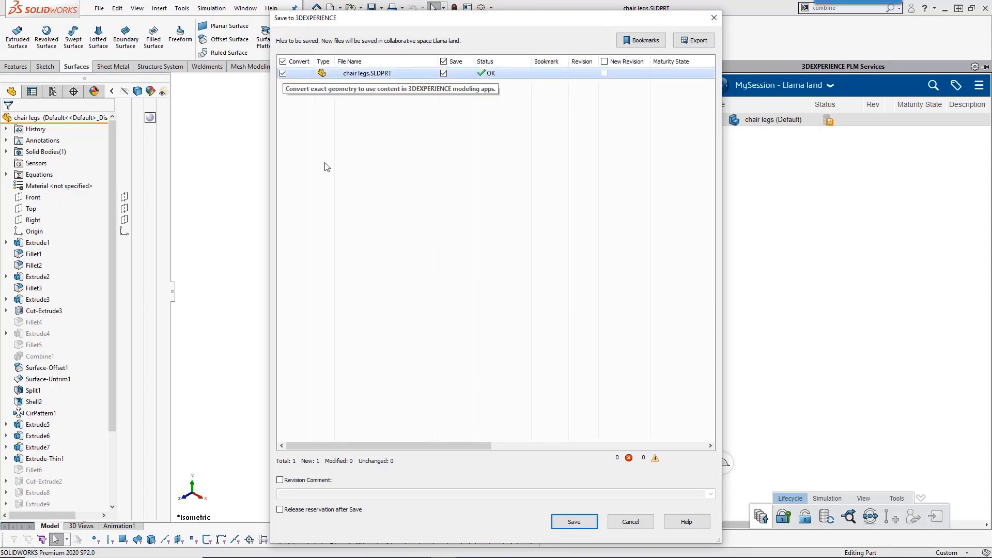
left_click(573, 521)
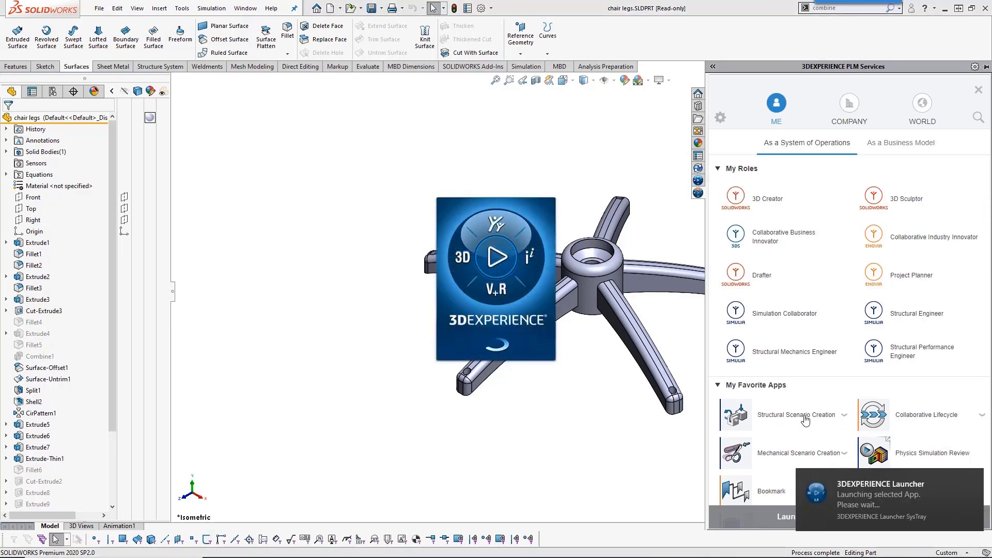
Create a Structural analysis case for the chair legs
left_click(799, 415)
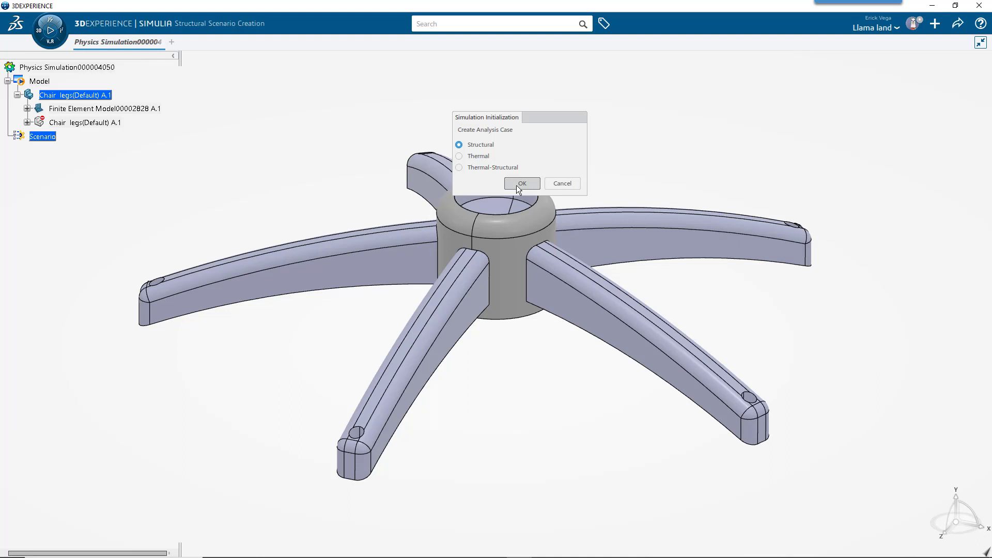
left_click(520, 184)
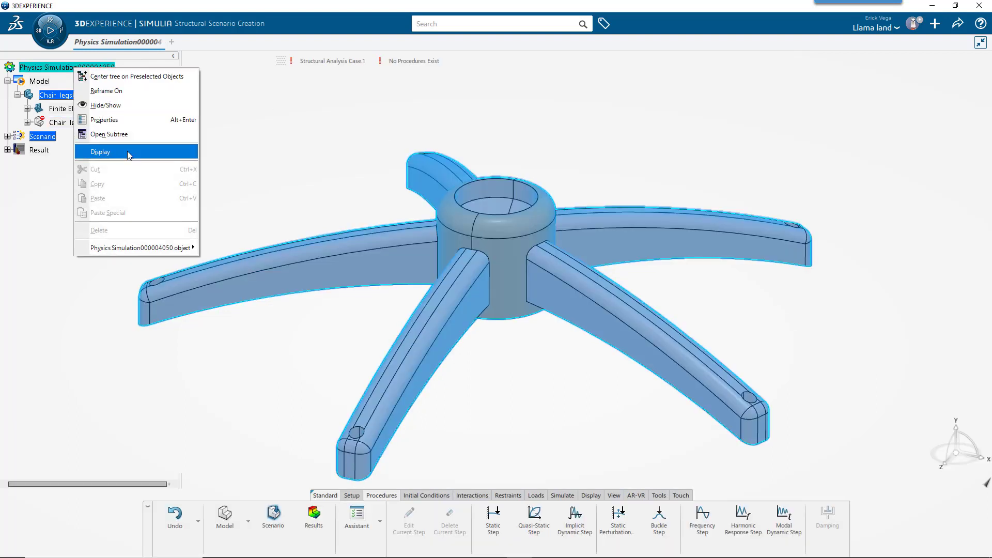
Retitle the physics simulation 'Chair legs Study forward' in its properties
left_click(104, 120)
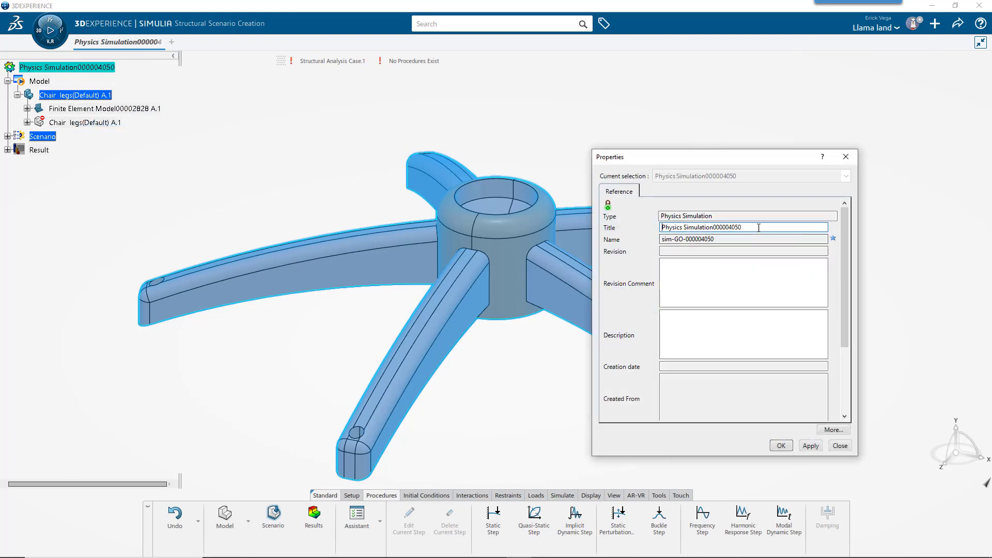
type("Chair legs Study forward")
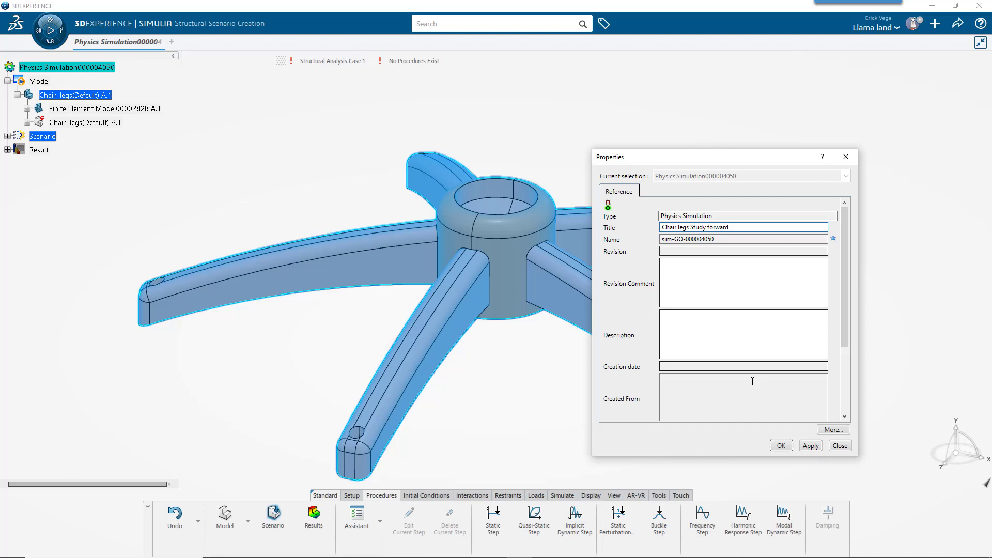
left_click(780, 444)
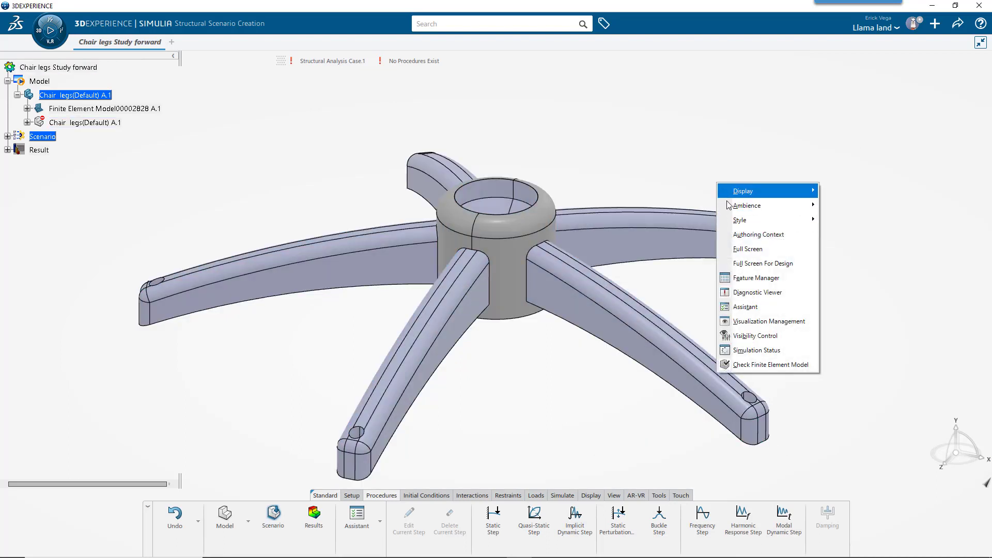
Show the simulation Assistant panel listing the setup steps
left_click(745, 306)
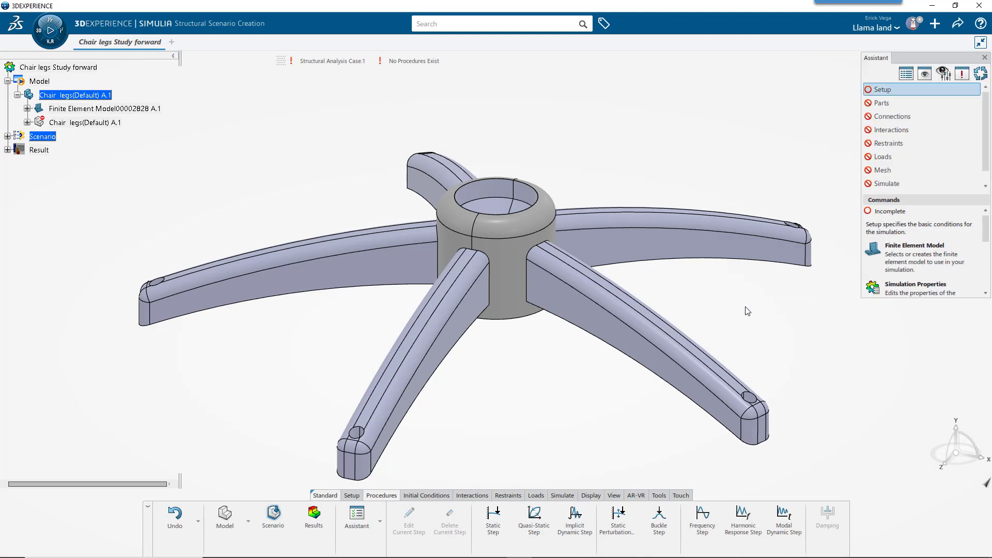
mouse_move(907, 304)
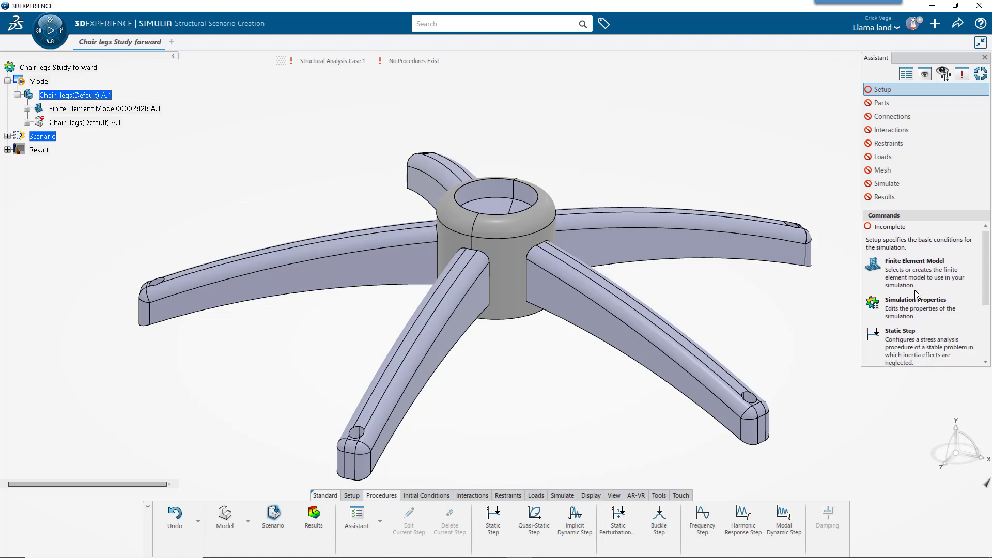
mouse_move(885, 89)
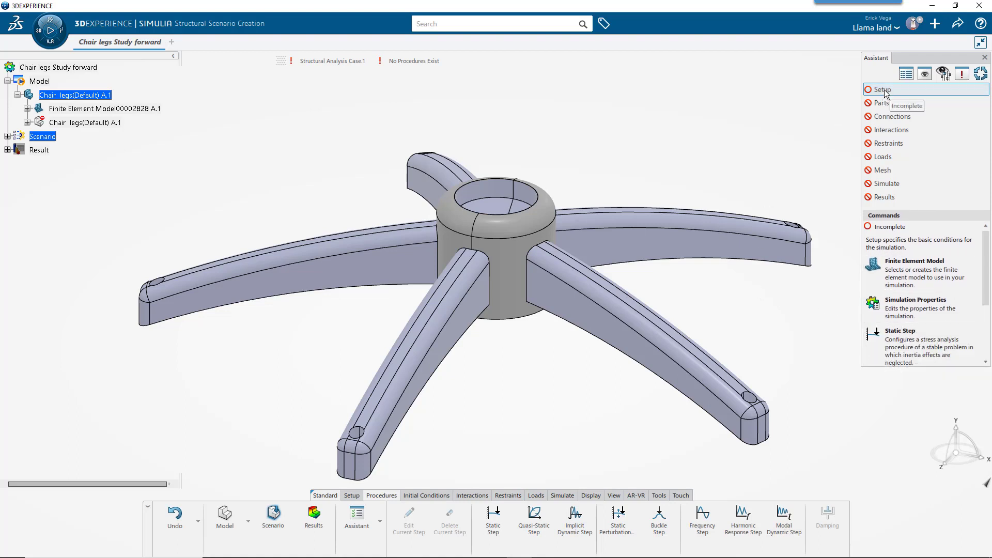
mouse_move(882, 103)
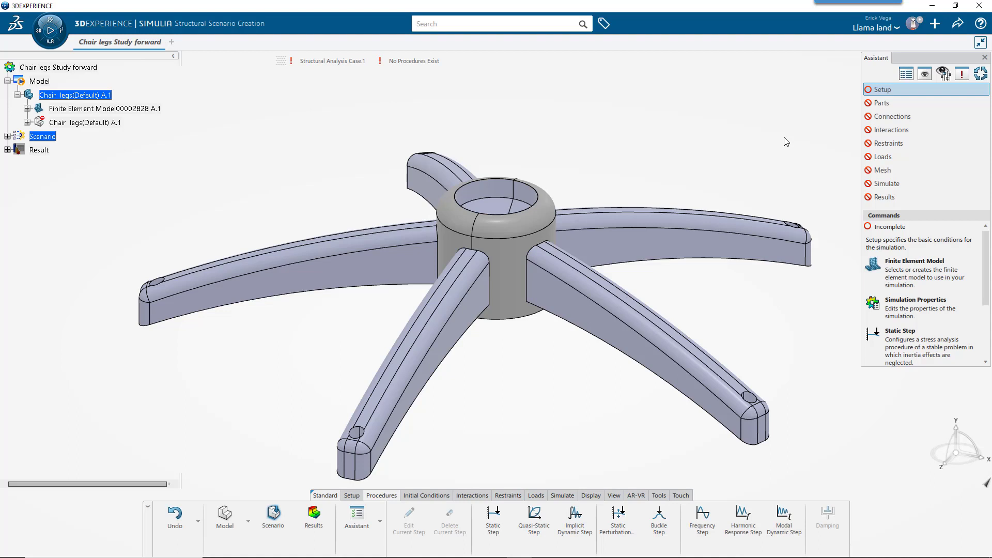
mouse_move(280, 404)
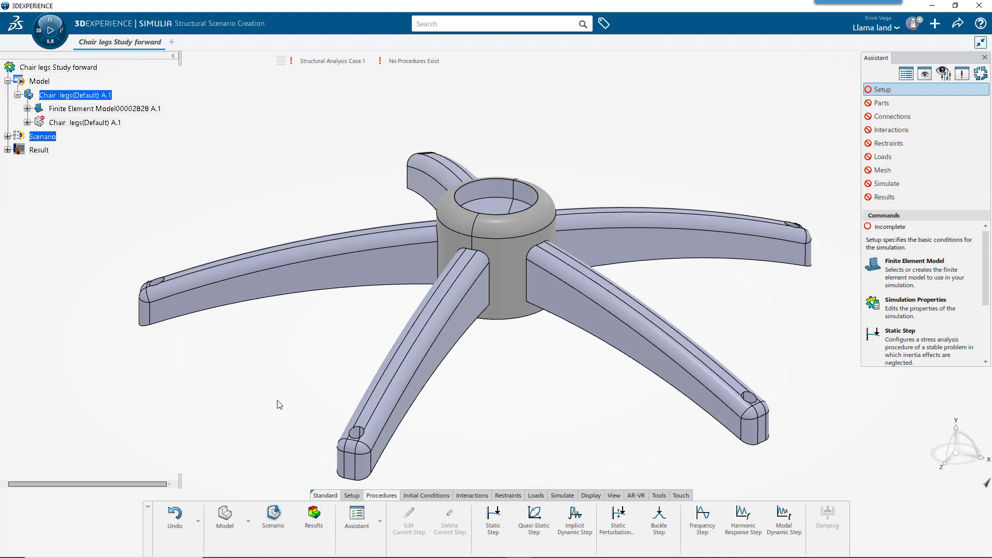
Create a new finite element model on the main bodies from the Assistant
left_click(224, 520)
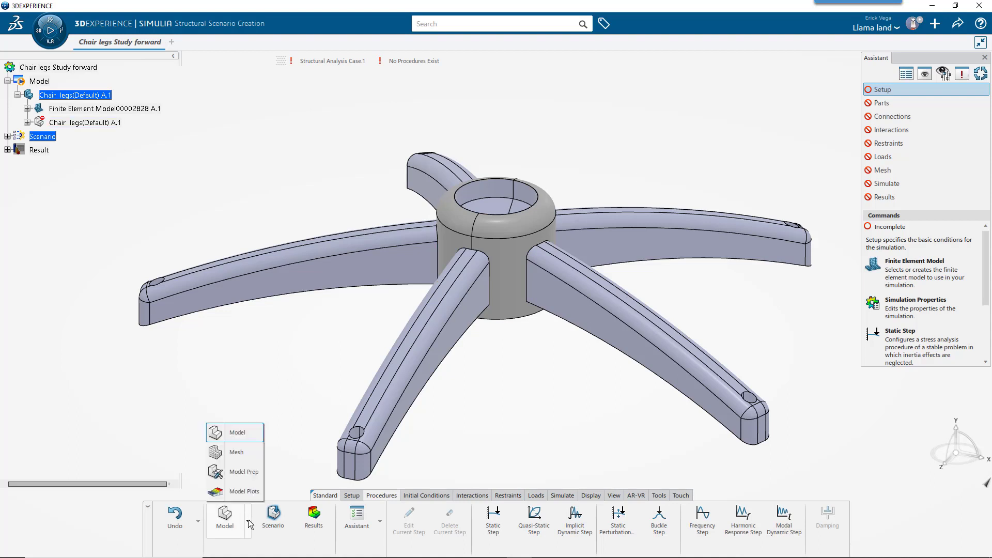
mouse_move(245, 432)
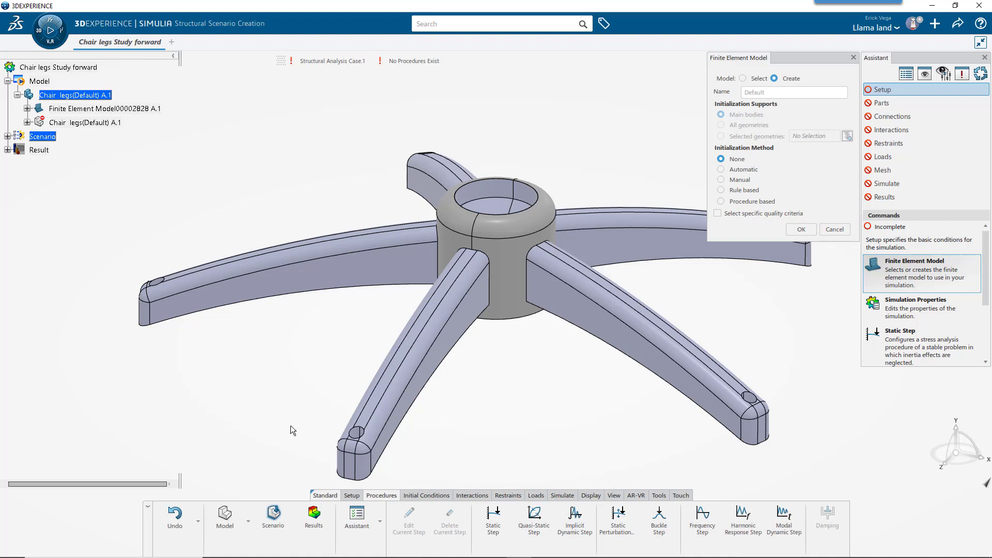
mouse_move(672, 298)
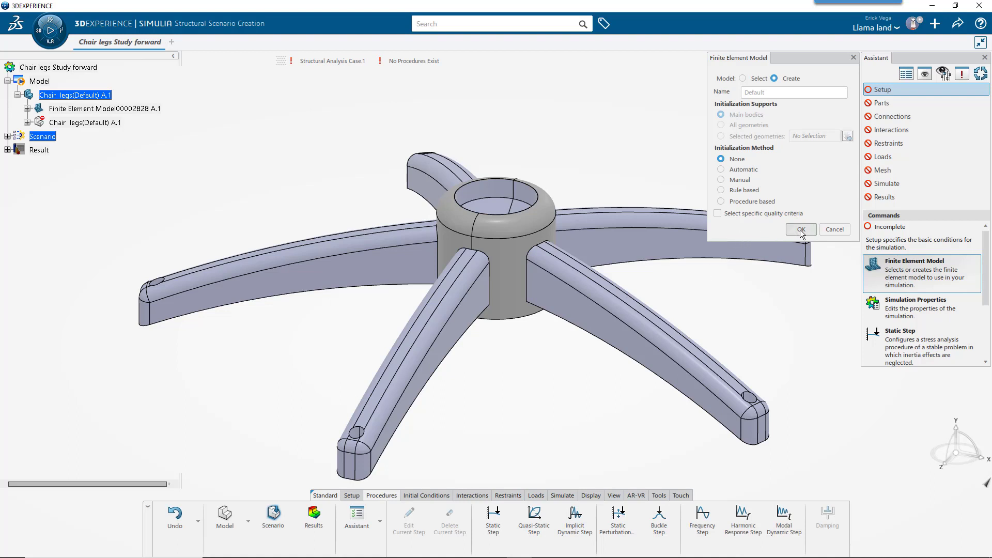
left_click(800, 230)
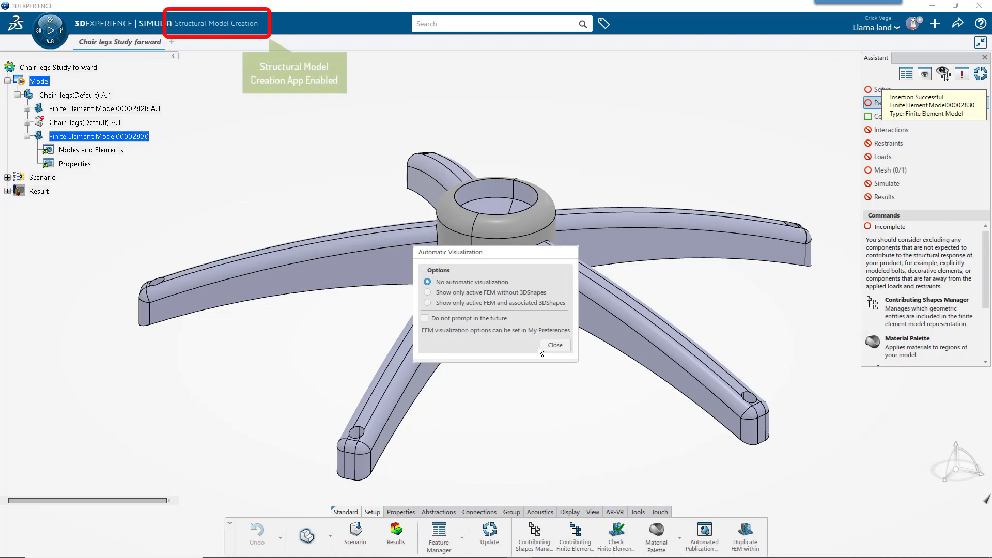
Add a solid section to the chair base with ABS from the Plastics material palette
left_click(554, 345)
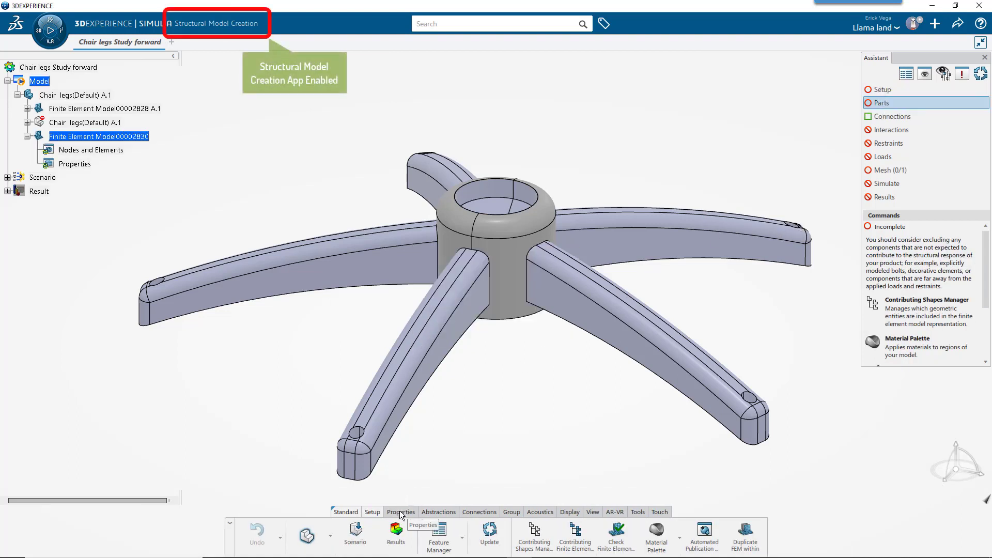
left_click(401, 511)
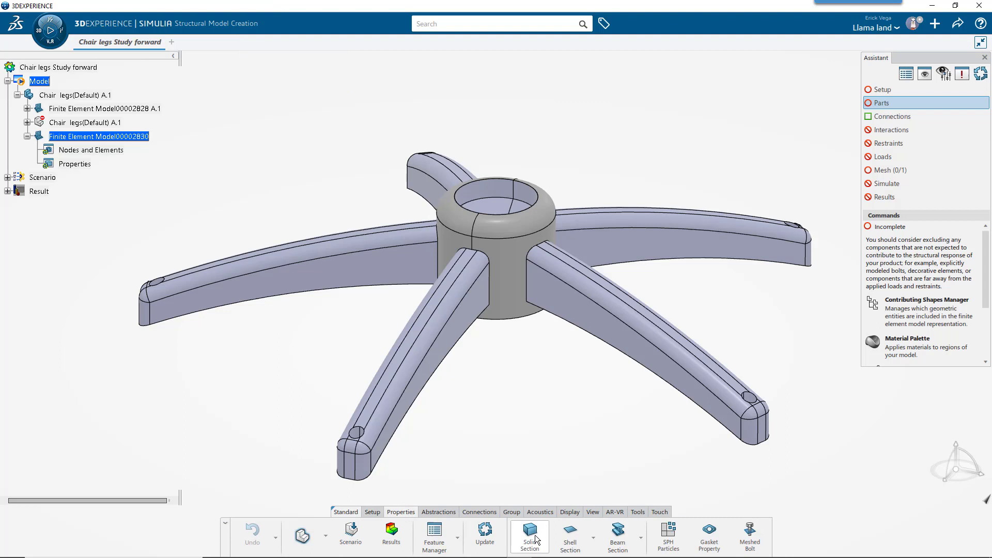
left_click(529, 536)
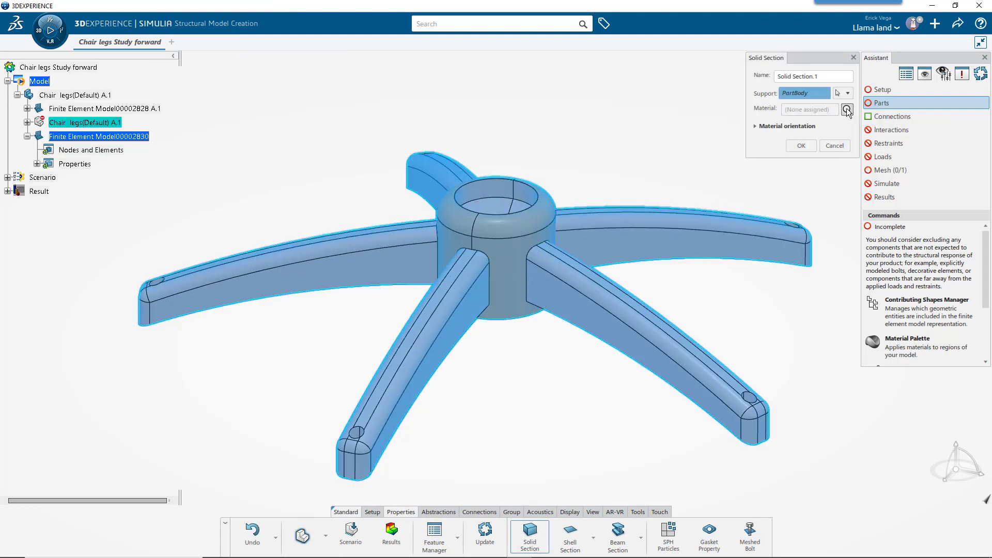
left_click(847, 109)
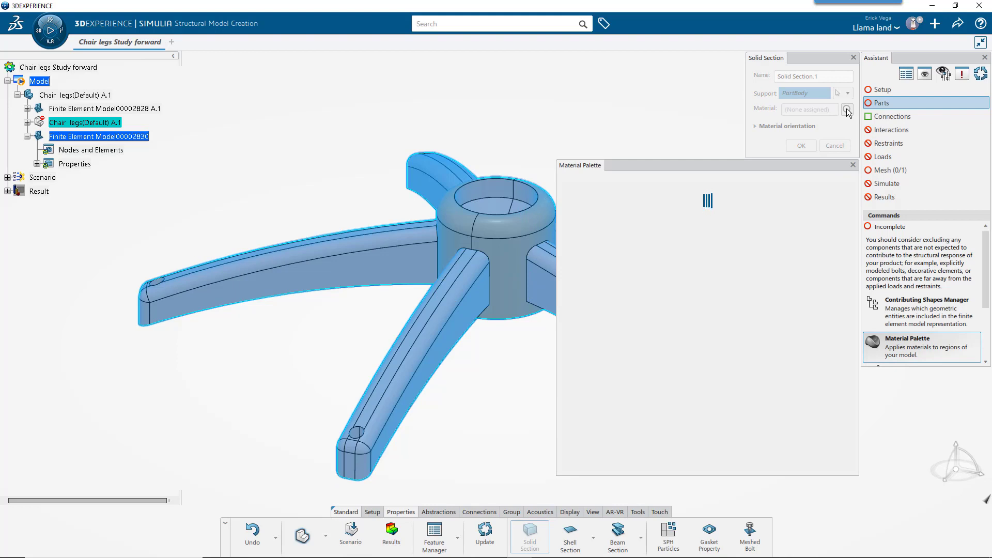
left_click(848, 108)
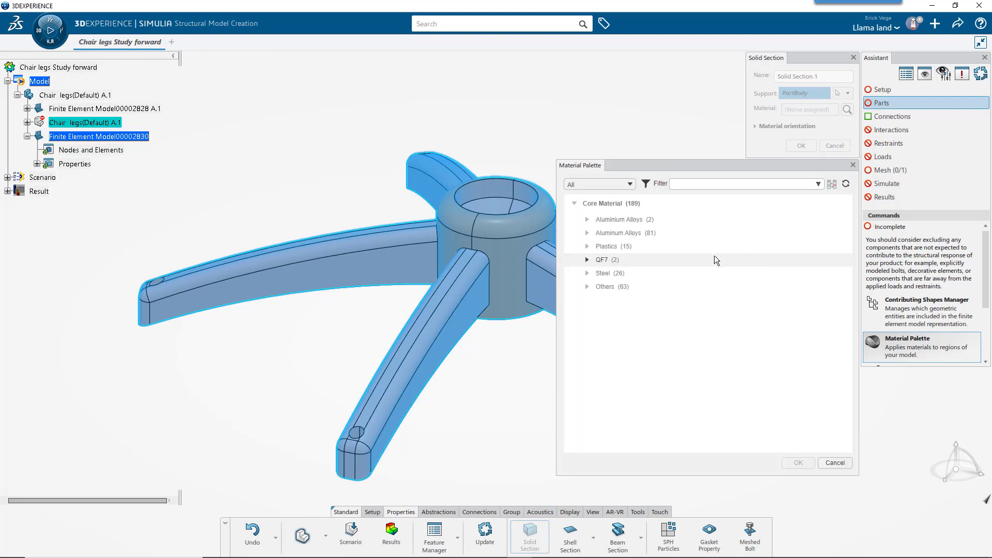
left_click(587, 246)
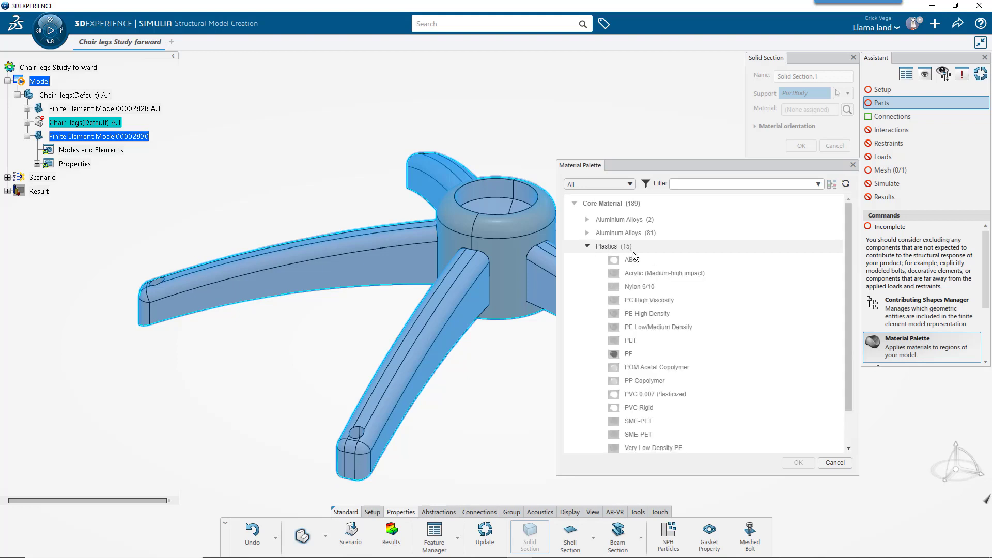
left_click(630, 260)
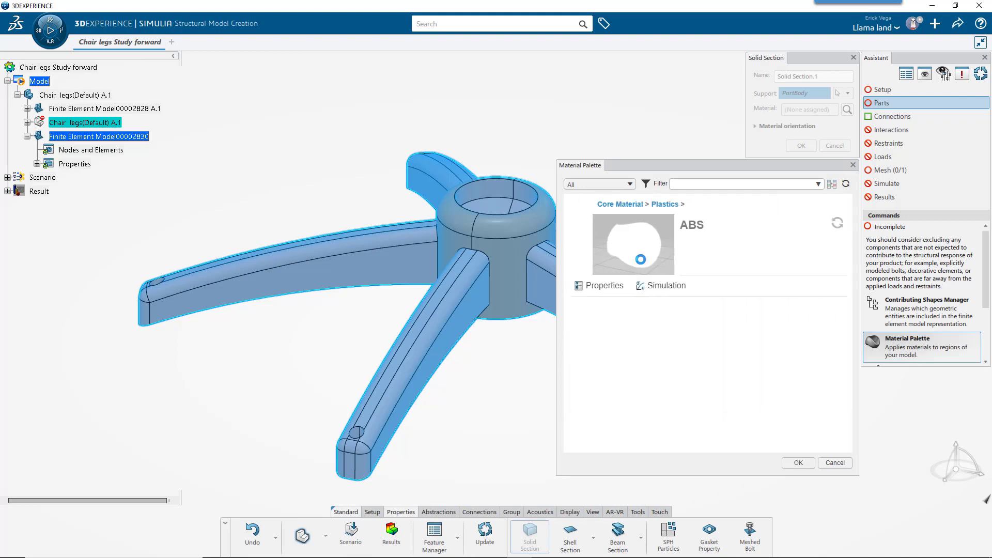
left_click(599, 286)
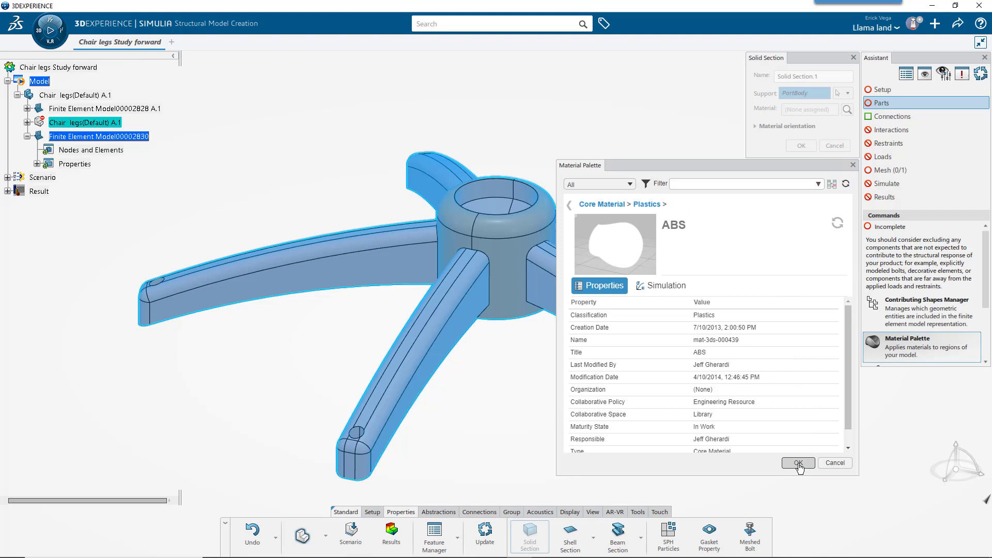
left_click(798, 463)
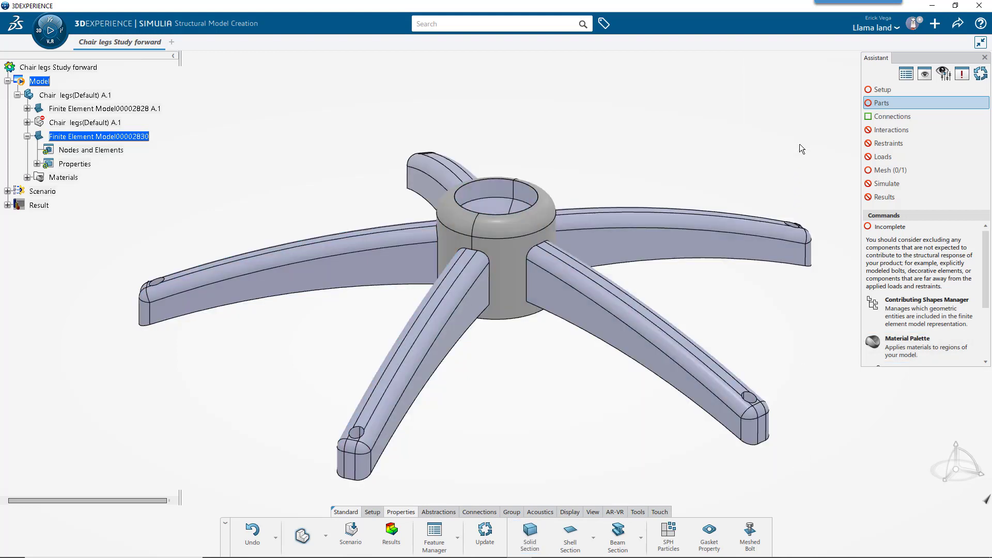
Expand Properties and Materials in the tree to confirm the ABS assignment
left_click(28, 164)
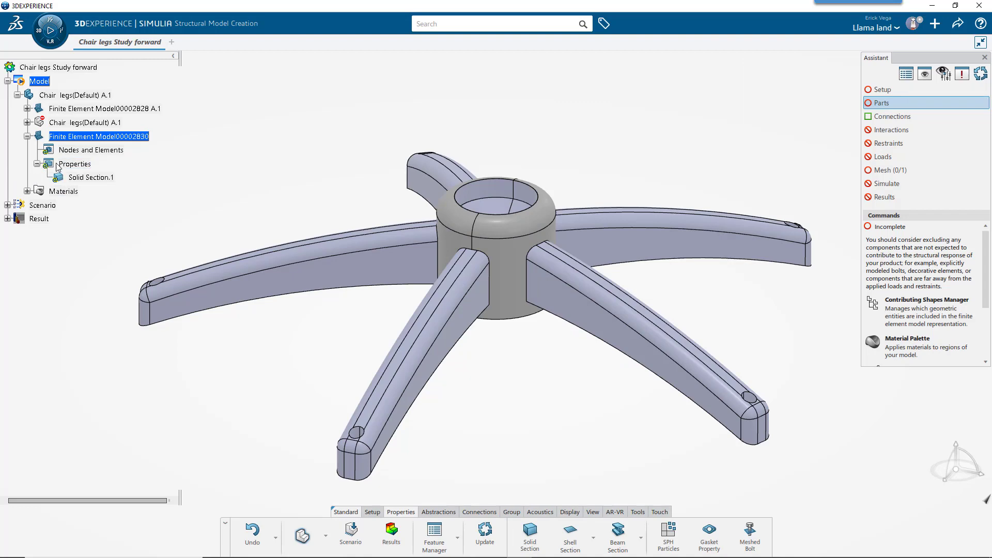
left_click(92, 177)
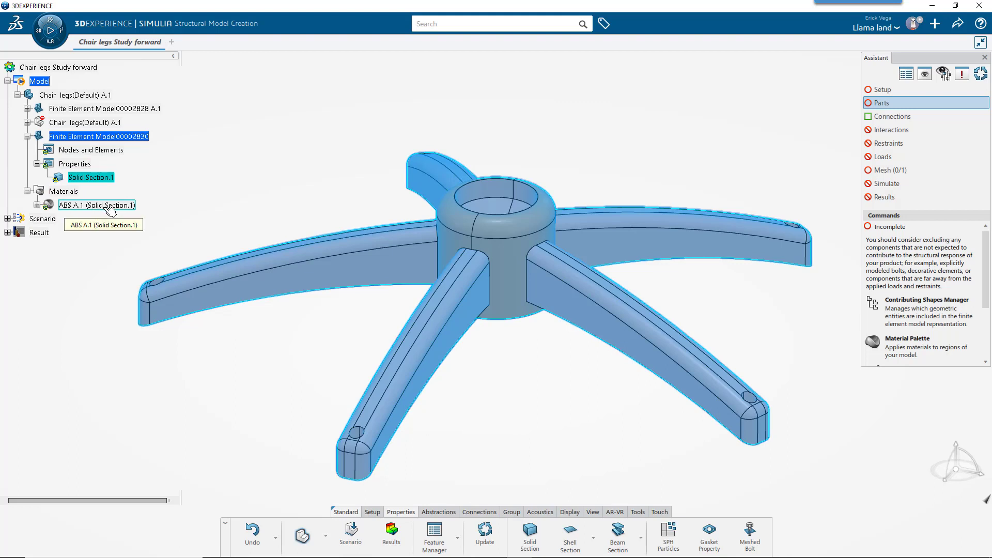
left_click(266, 351)
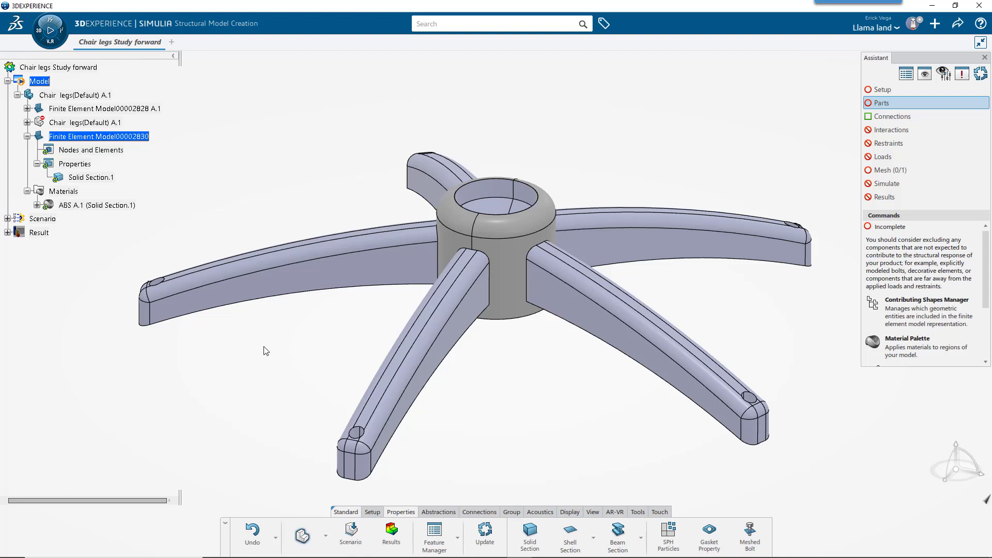
left_click(306, 535)
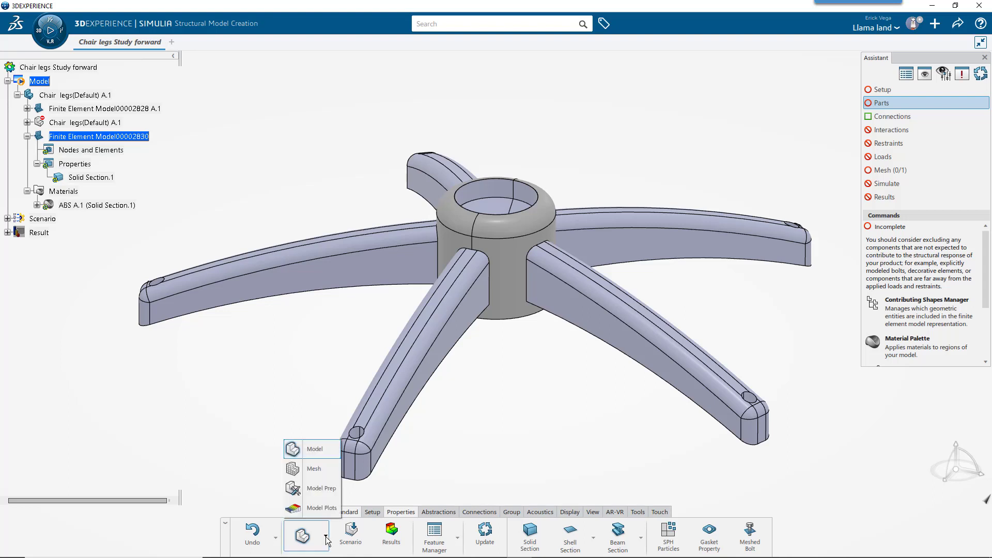
Generate a tetrahedron mesh on the chair base PartBody and accept it
left_click(314, 469)
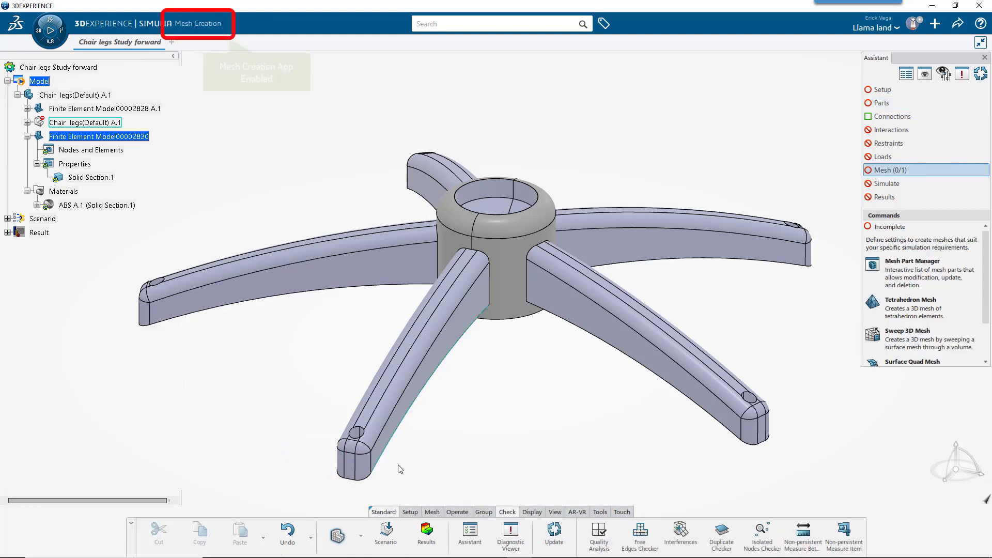
left_click(432, 511)
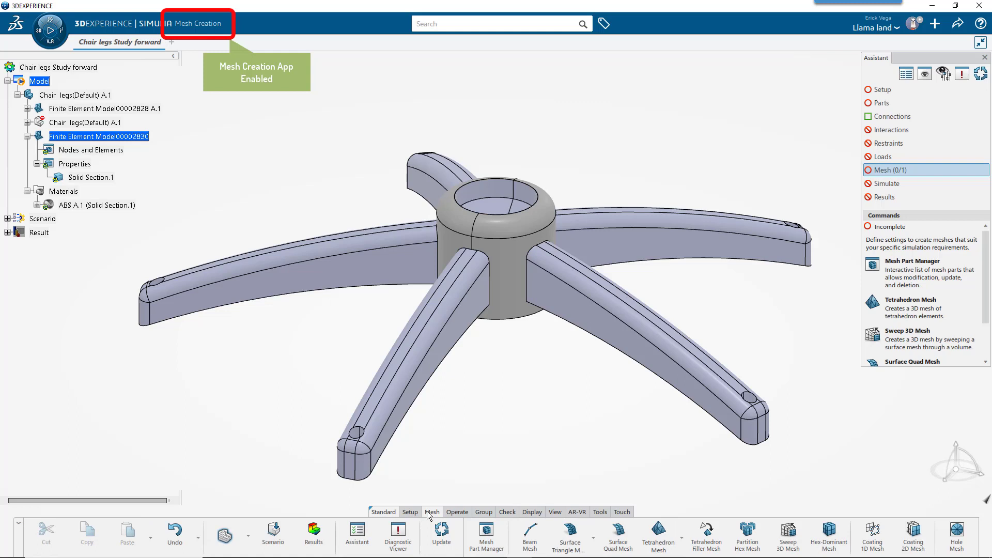
mouse_move(658, 534)
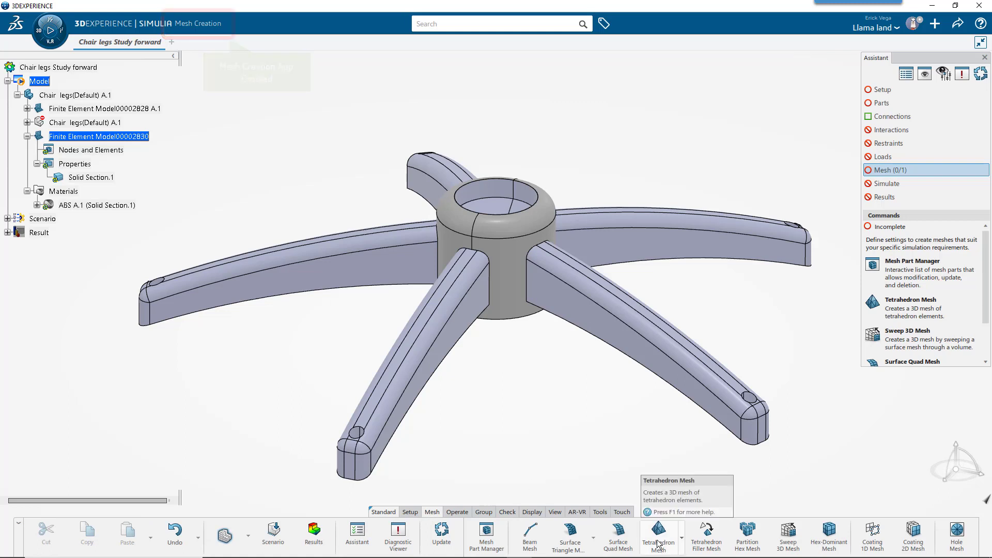
left_click(658, 535)
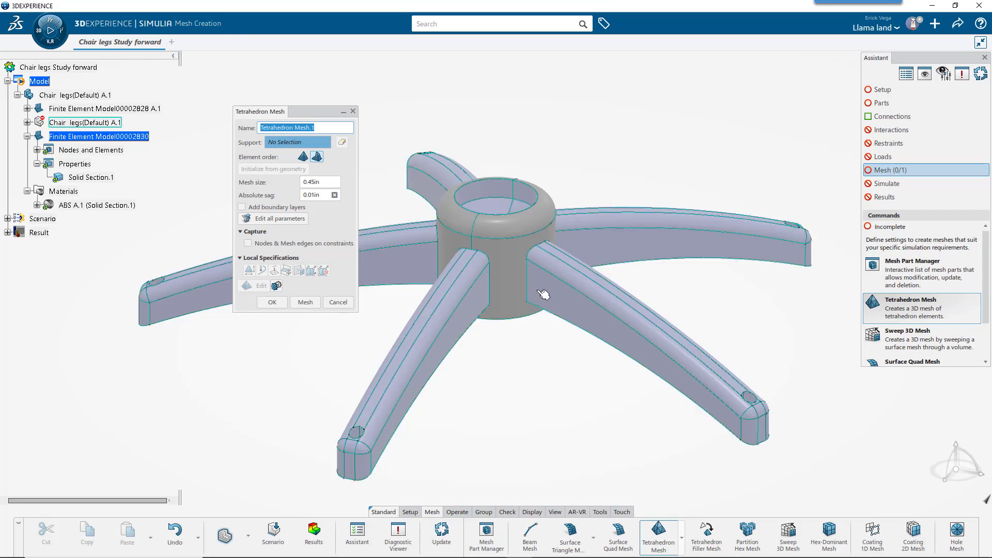
left_click(569, 285)
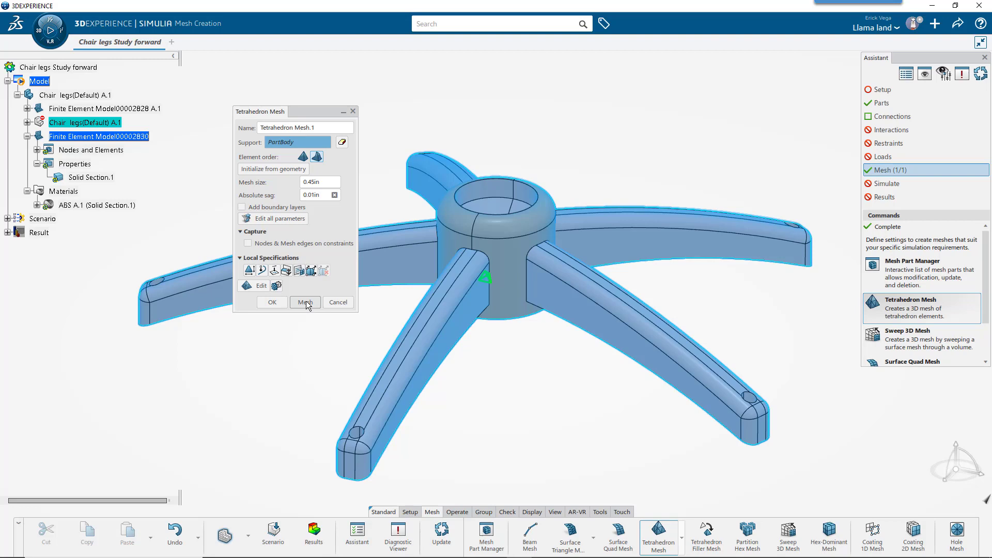
left_click(304, 302)
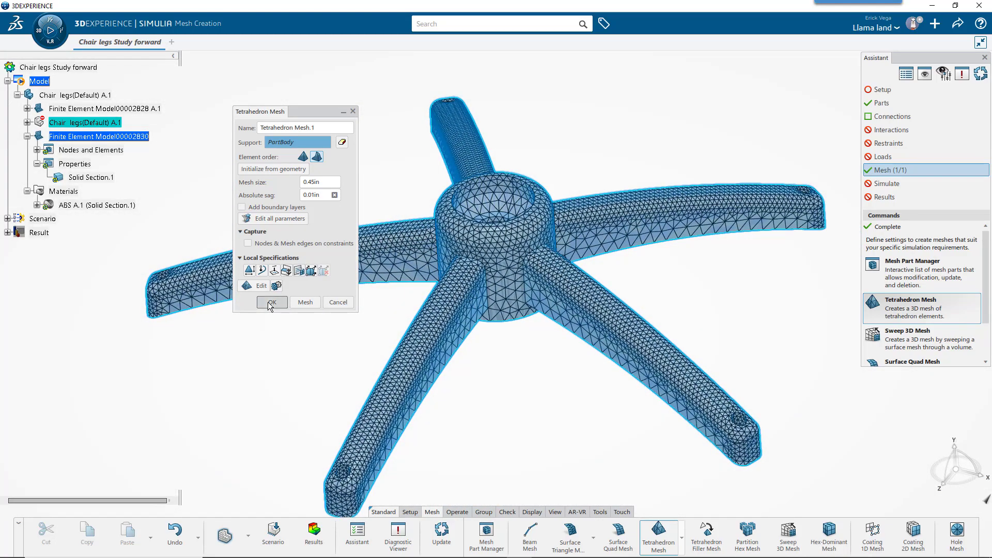
left_click(272, 301)
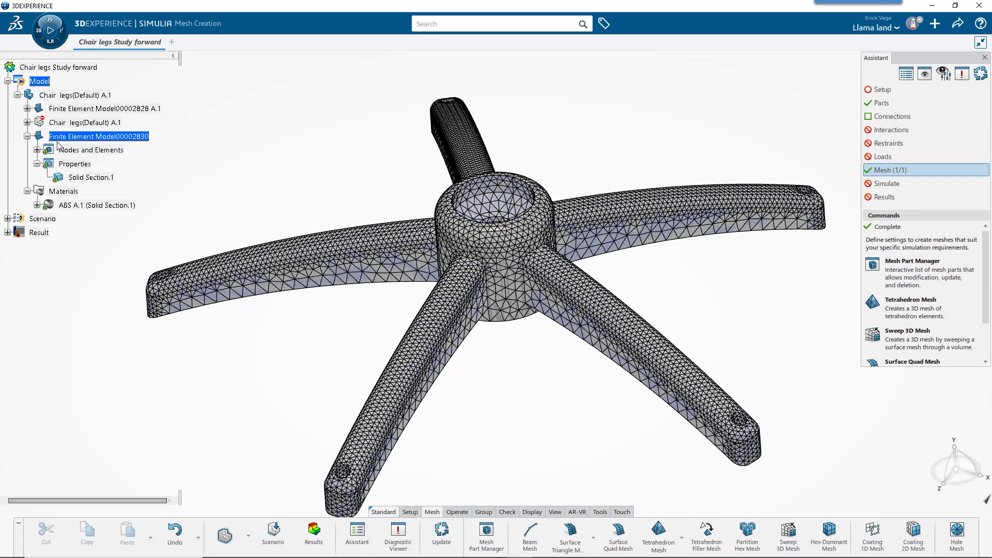
left_click(100, 163)
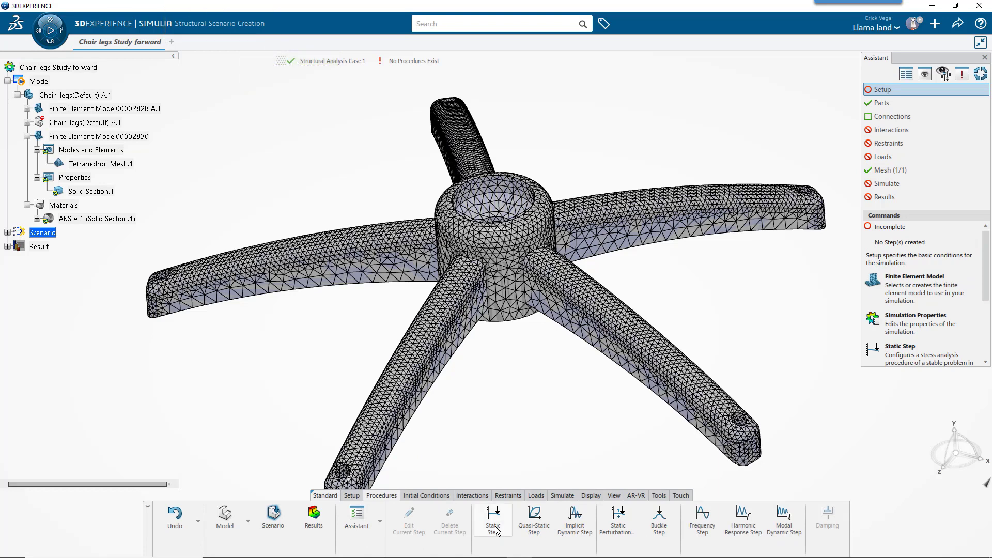
Add a Static Step from Procedures and show the Restraints tools
left_click(492, 518)
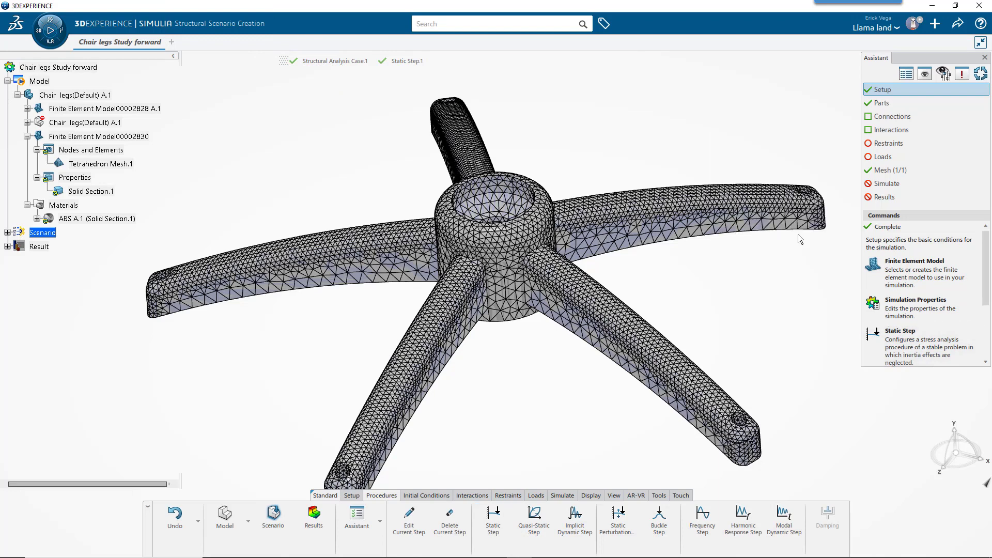
mouse_move(514, 421)
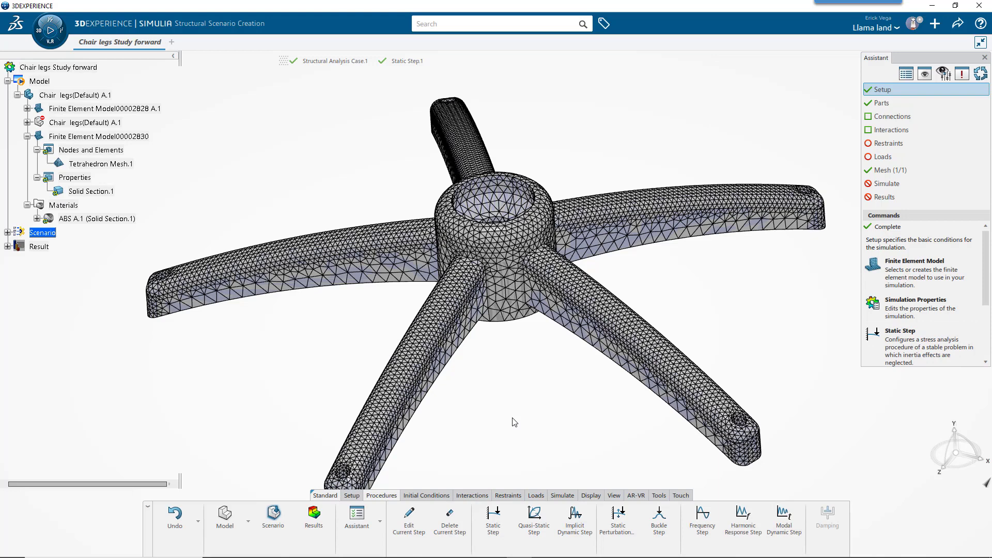
left_click_drag(515, 422, 523, 373)
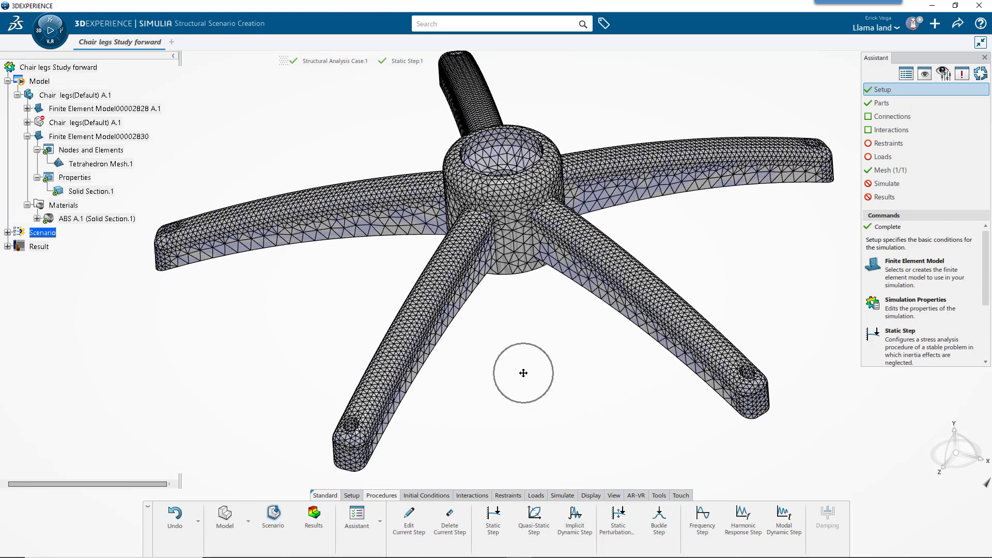
mouse_move(507, 495)
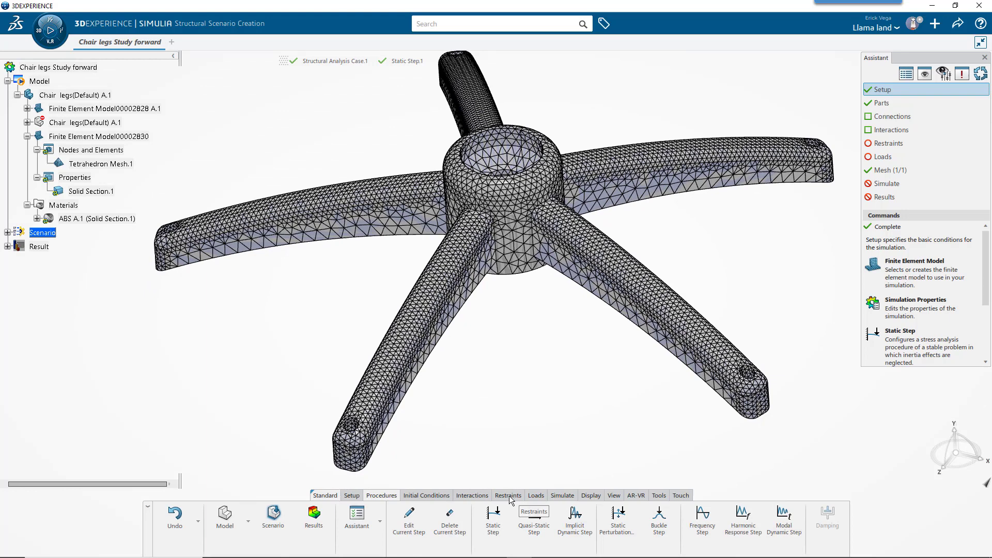
left_click(506, 495)
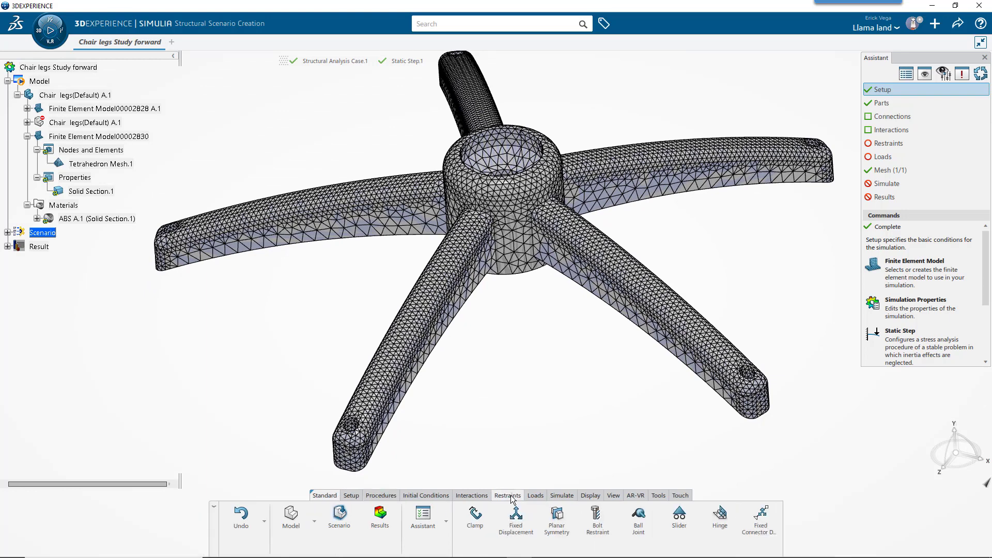
mouse_move(474, 518)
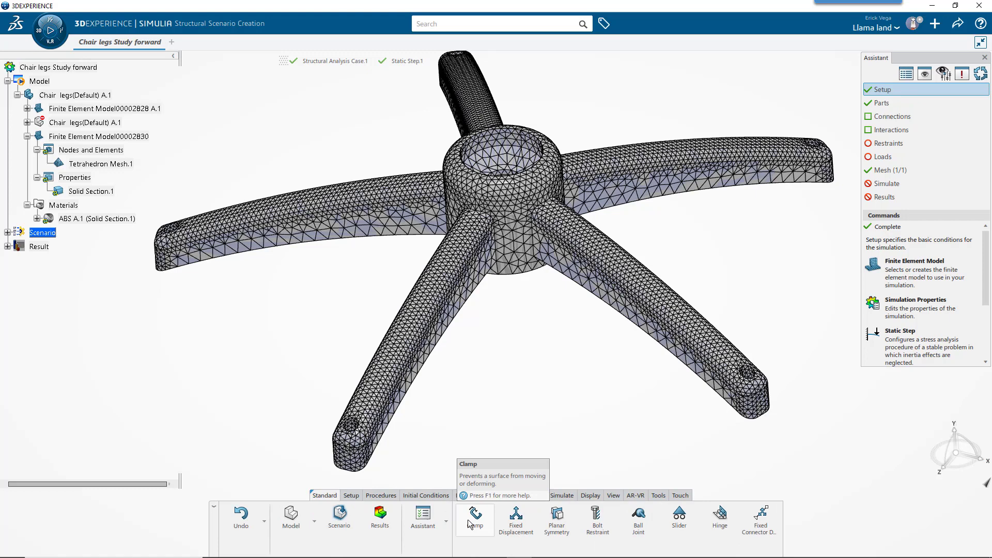
mouse_move(516, 518)
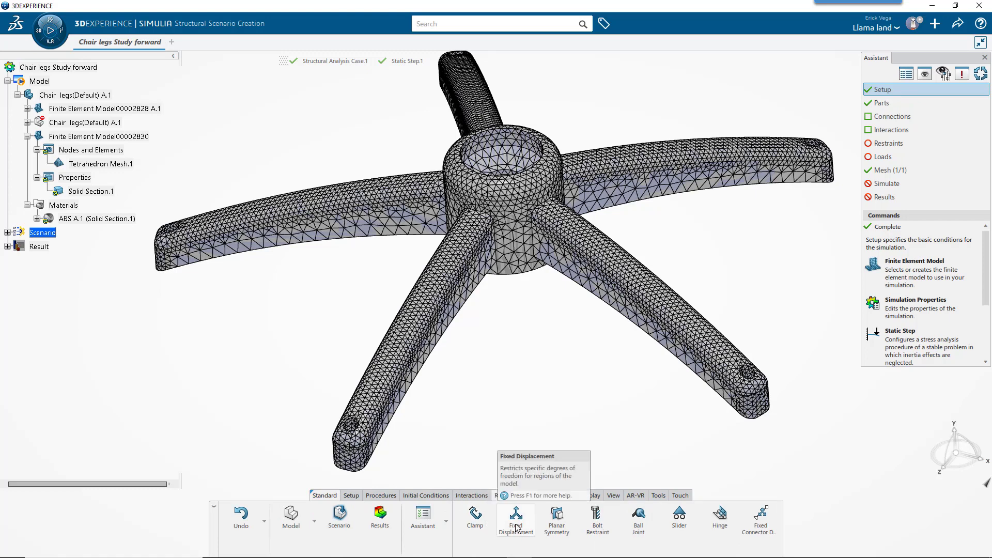
Start a Fixed Displacement restraint definition
left_click(516, 517)
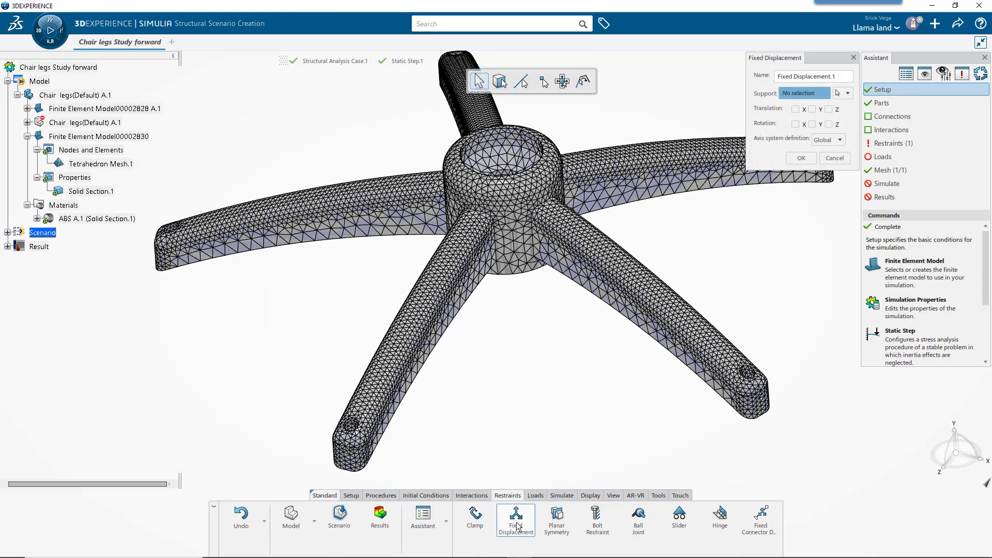
mouse_move(514, 518)
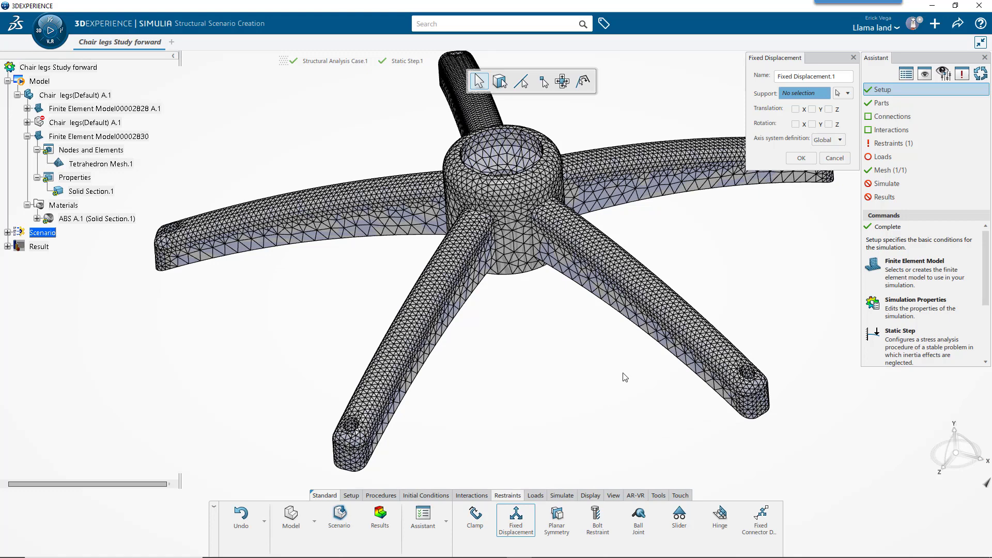
mouse_move(744, 243)
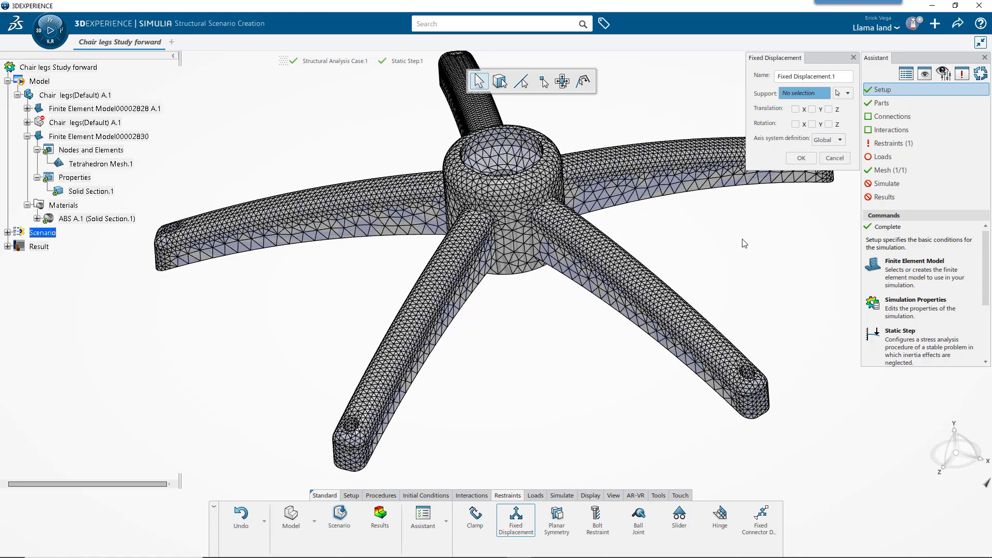
In Visualization Management, show the part shape geometry instead of the mesh
right_click(745, 243)
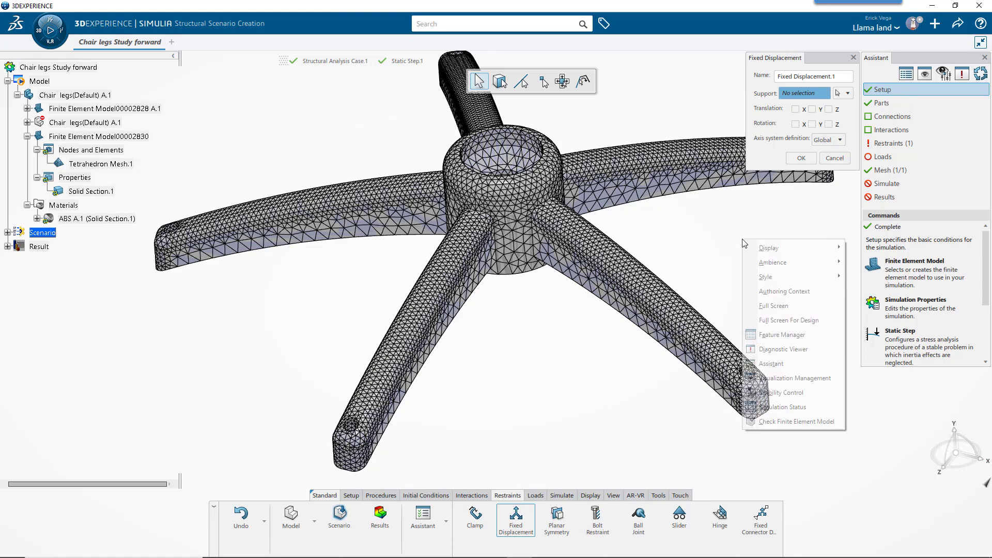
mouse_move(793, 378)
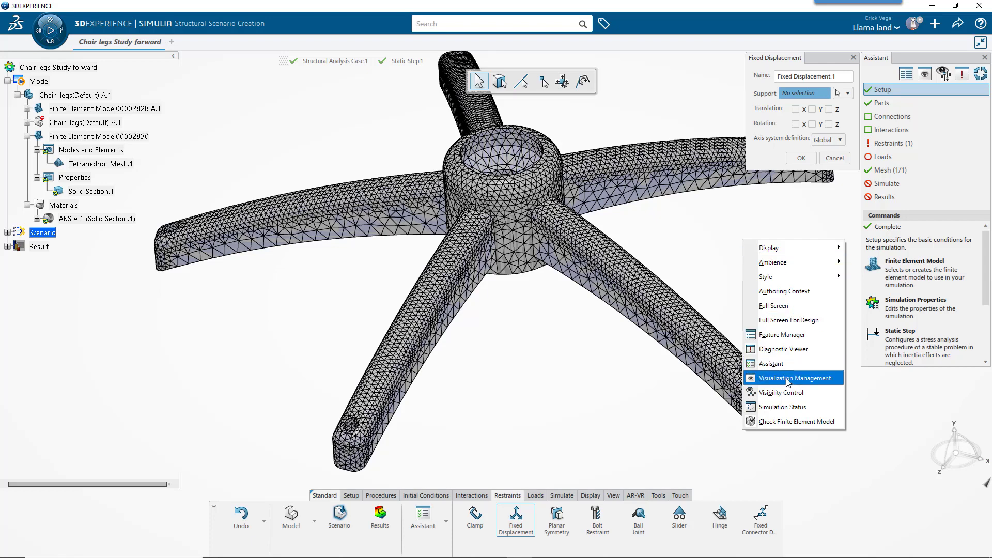
left_click(794, 378)
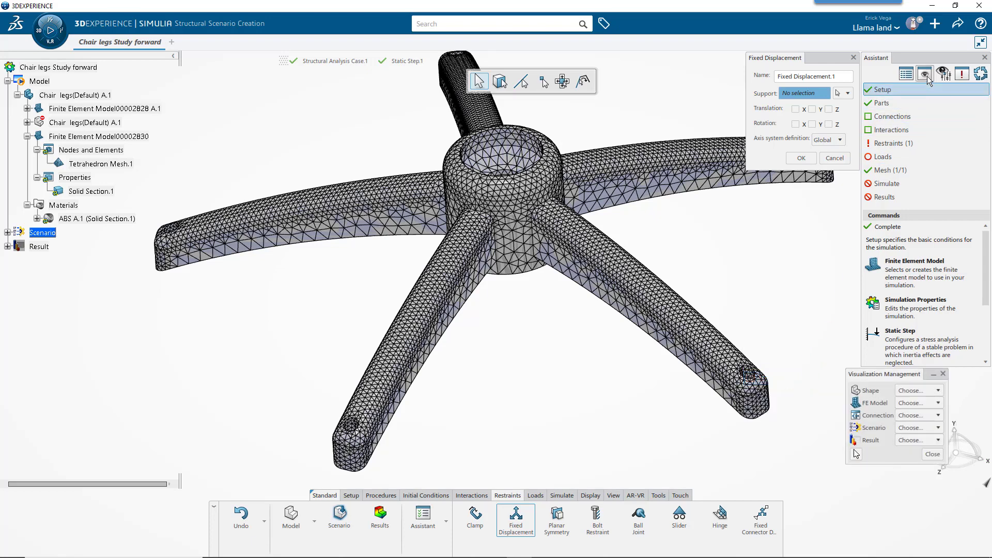
mouse_move(915, 391)
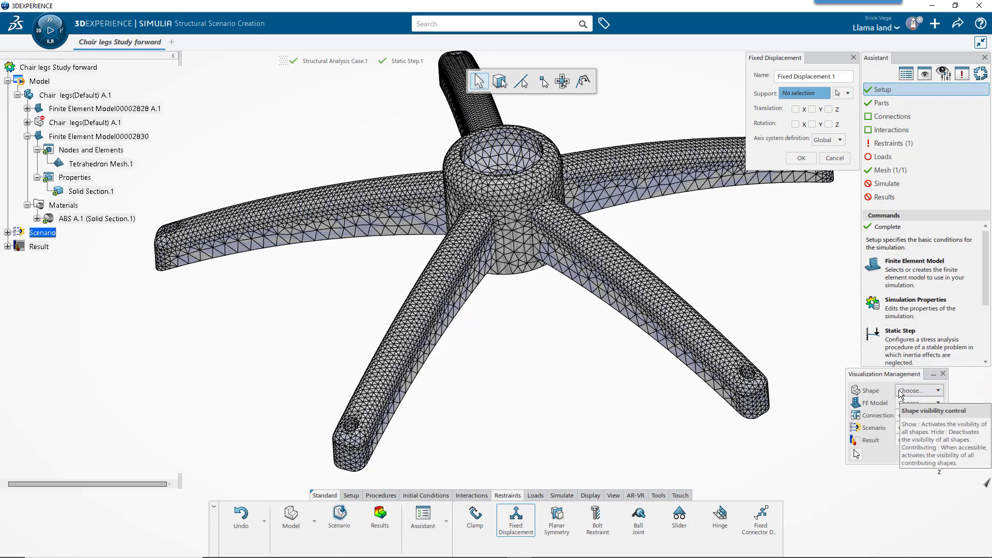
left_click(939, 402)
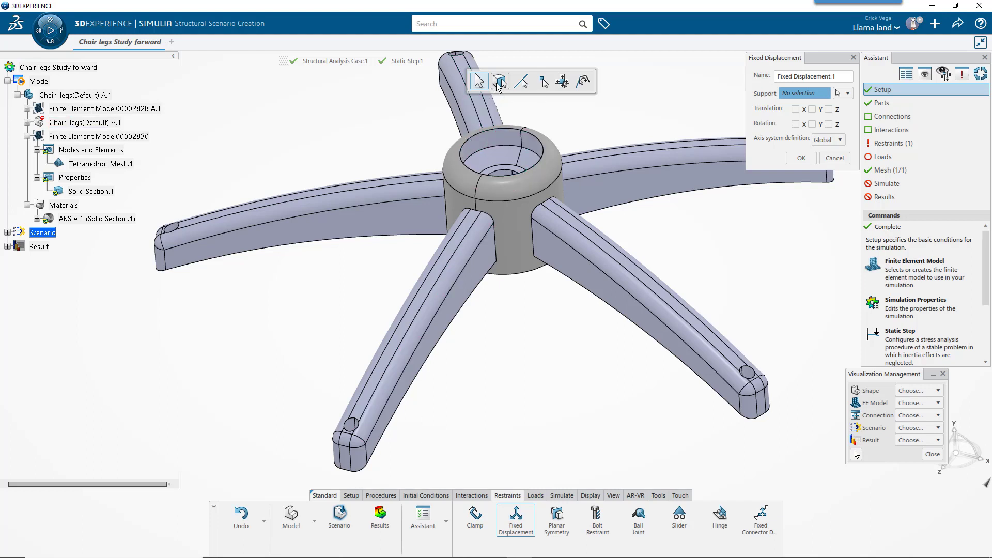
Pick the leg hole faces as the restraint support
left_click(379, 422)
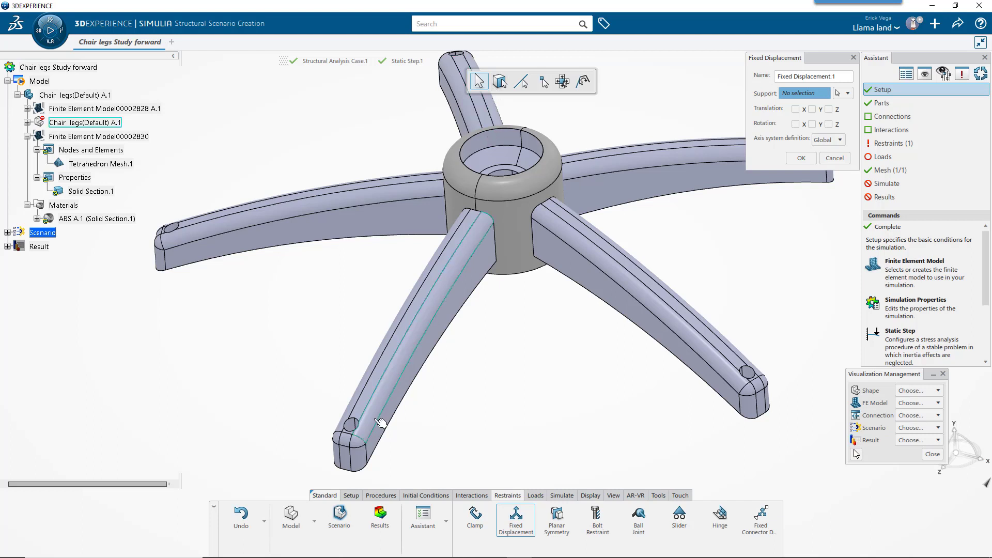
left_click(347, 435)
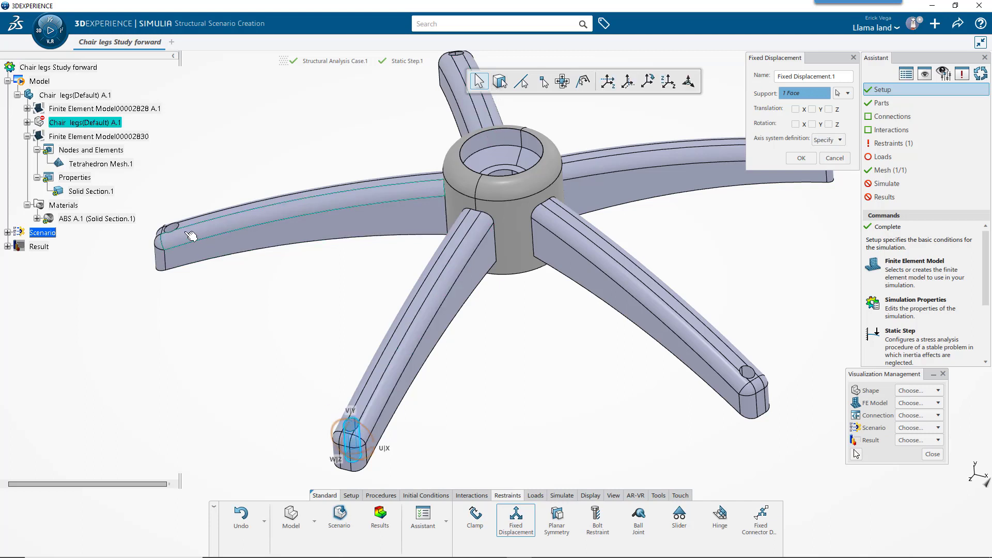
left_click(751, 378)
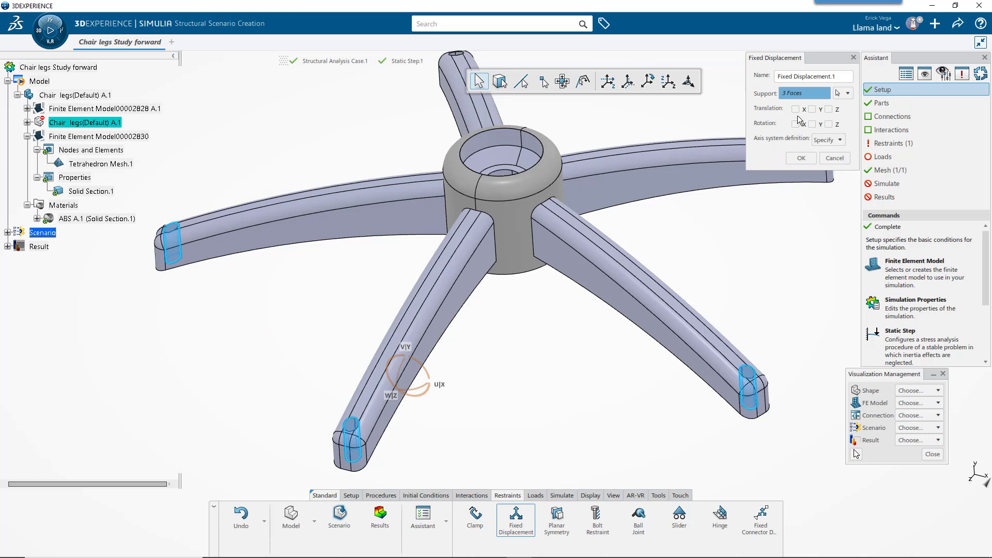
Block translation in X, Y and Z and confirm the fixed displacement
left_click(796, 108)
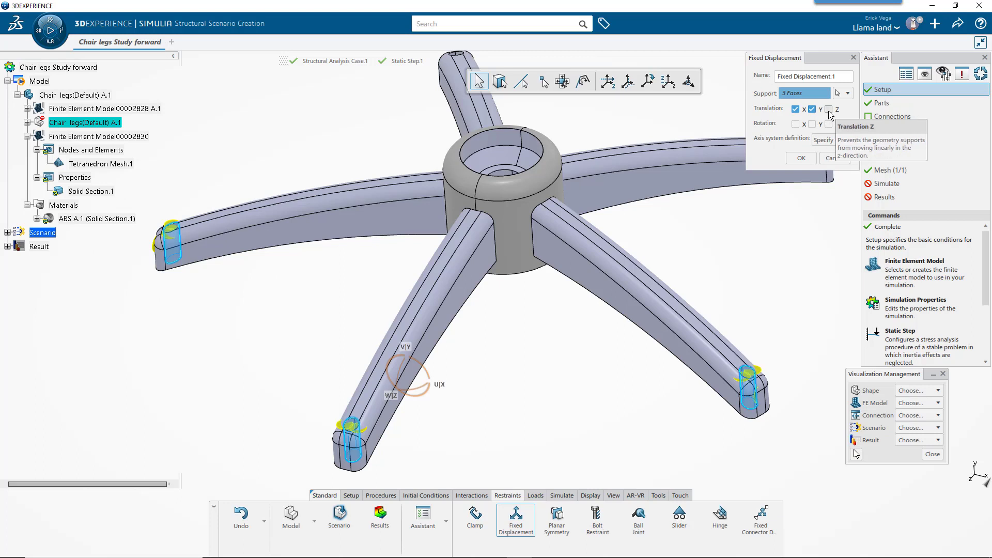
left_click(828, 109)
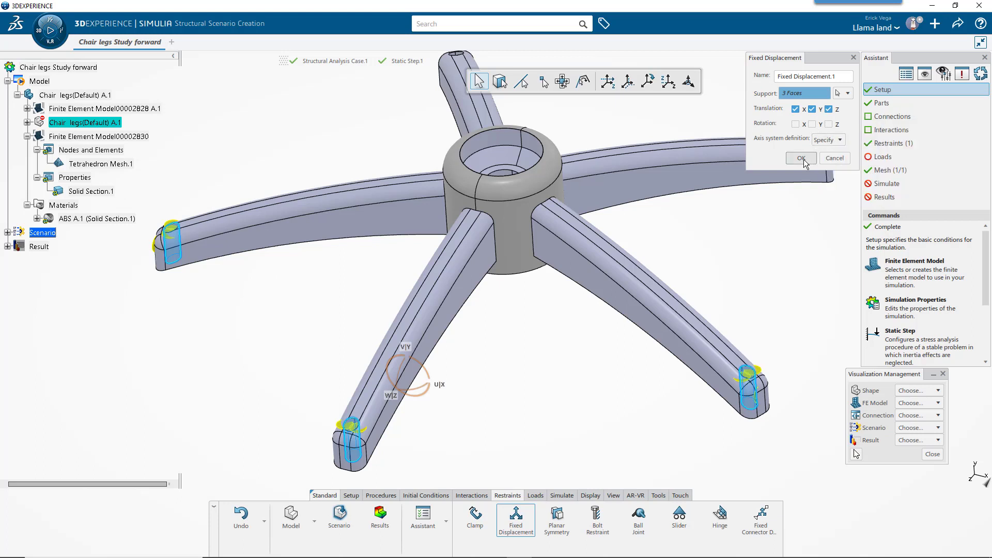
left_click(800, 157)
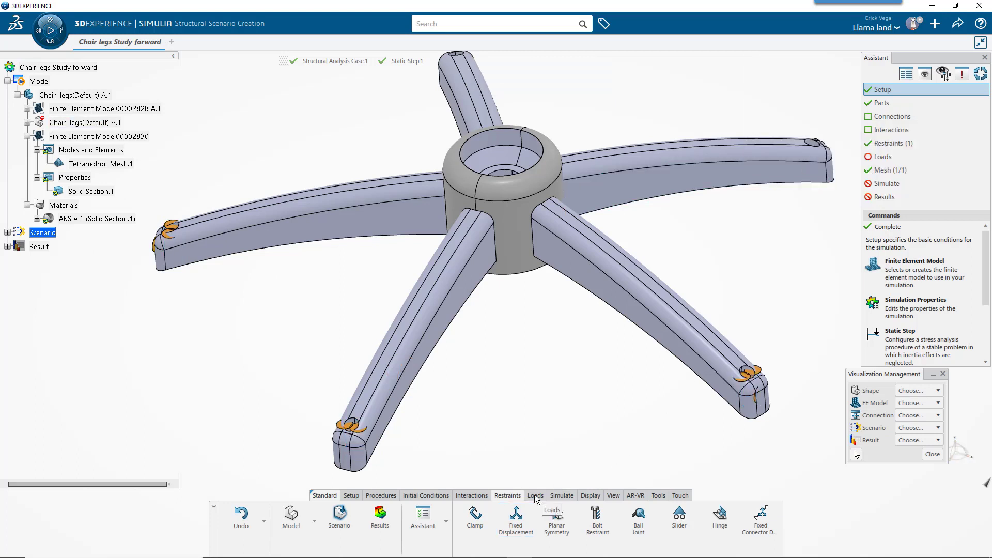
Begin a Remote Force load from the Force flyout, supported on the four hub faces
left_click(534, 495)
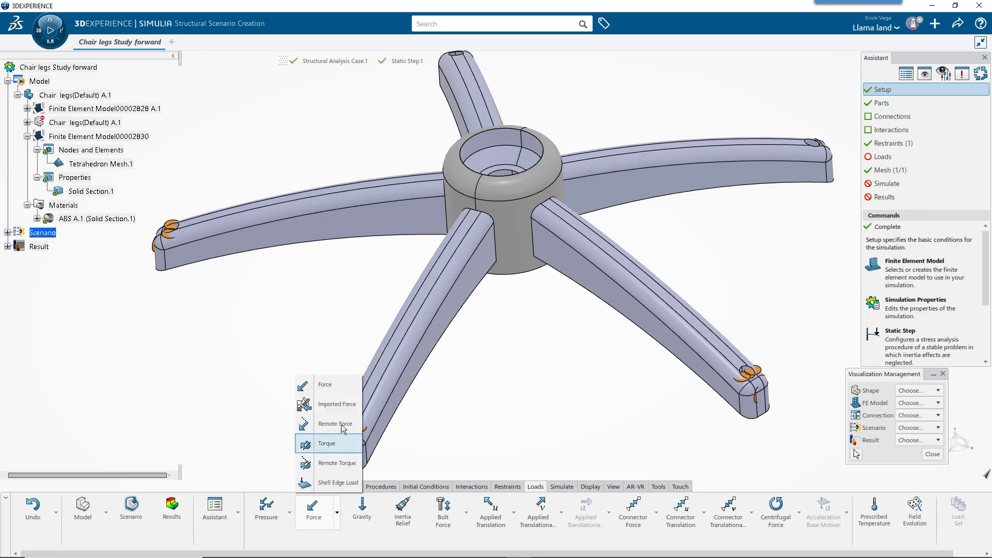
left_click(335, 424)
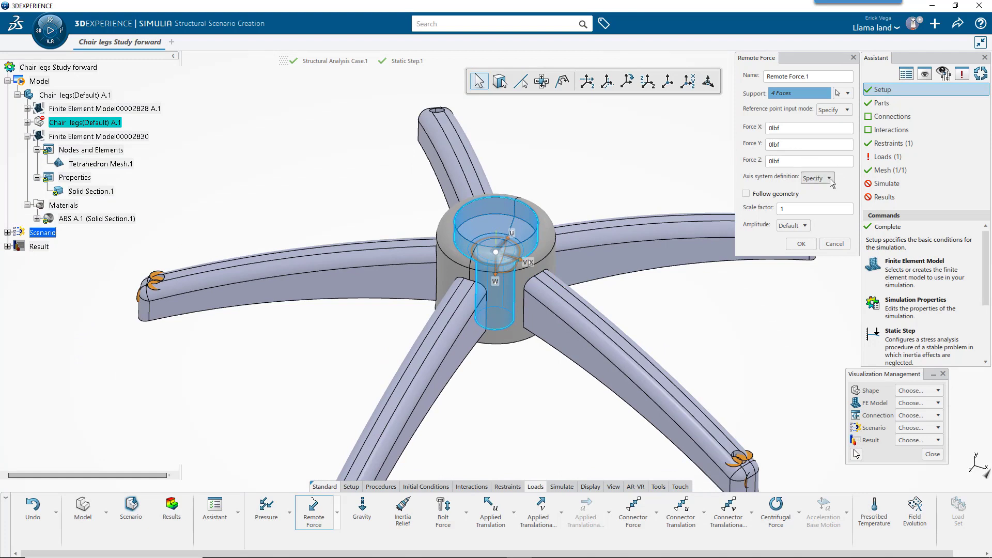
Enter -300 lbf as the Force Y component of the remote force
left_click(831, 178)
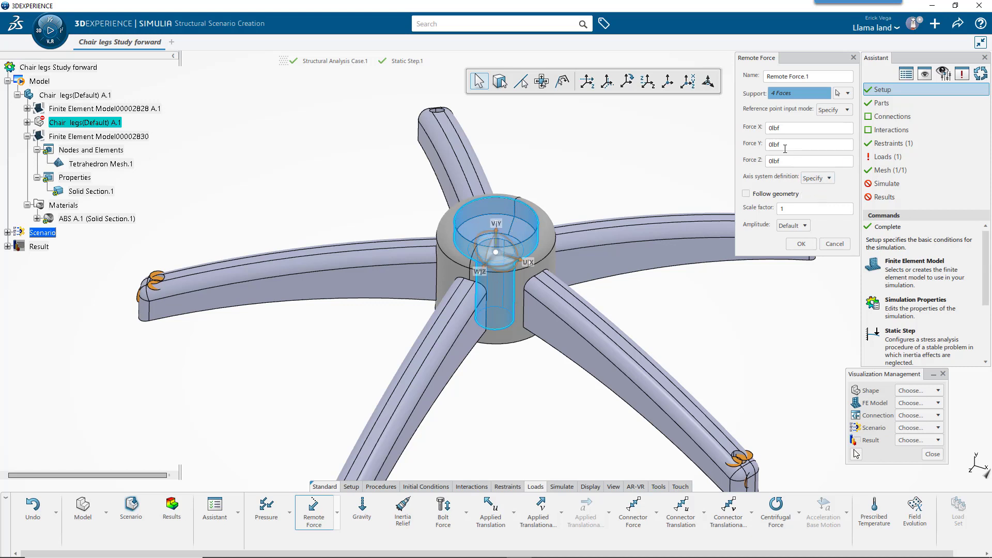
type("300")
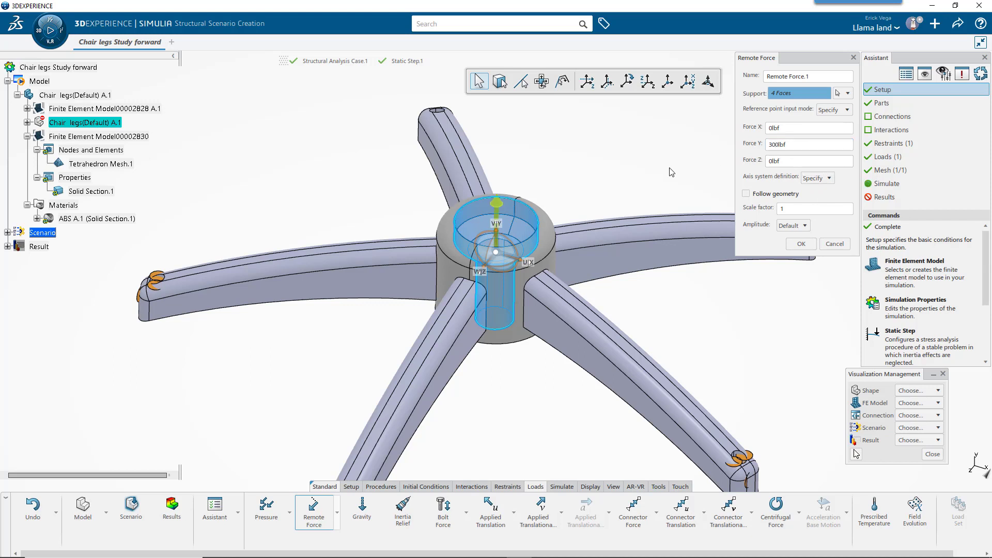
left_click(807, 144)
type("-")
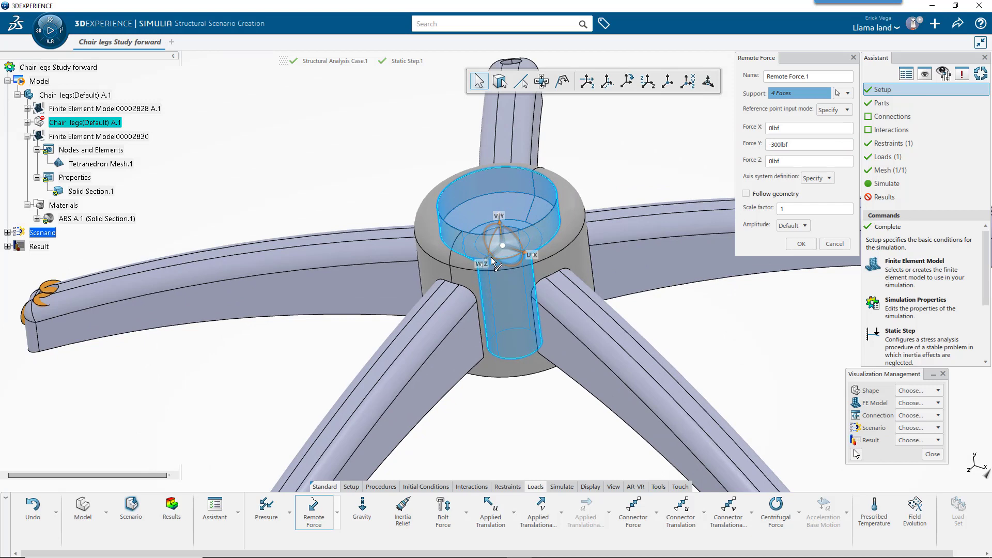
Confirm the -300 lbf Y remote force so it shows on the hub
left_click_drag(500, 244, 332, 399)
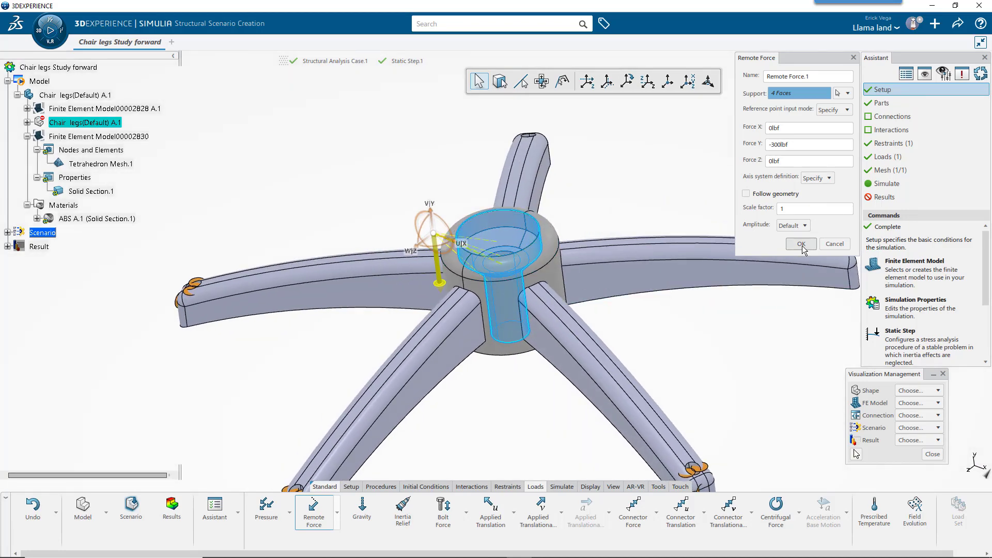
left_click(800, 244)
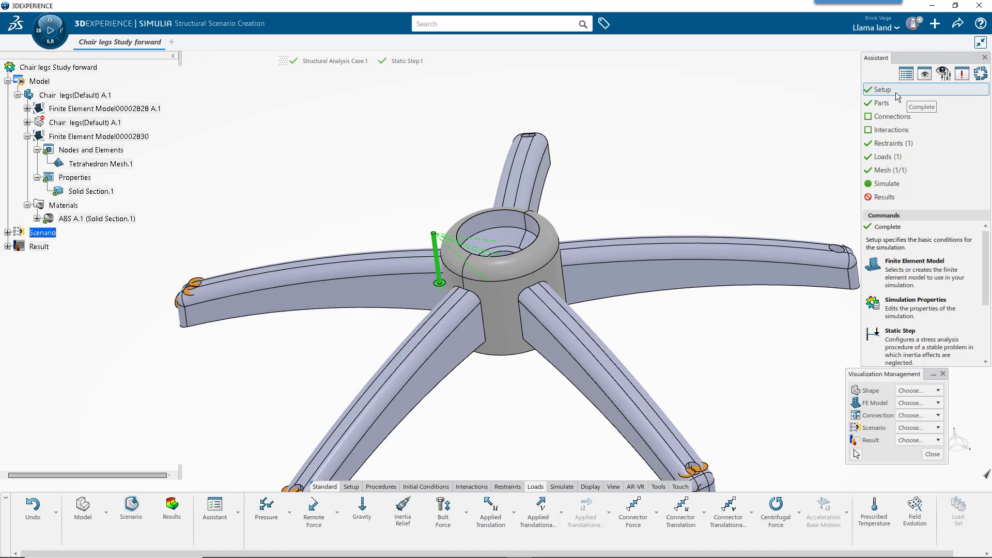
mouse_move(896, 184)
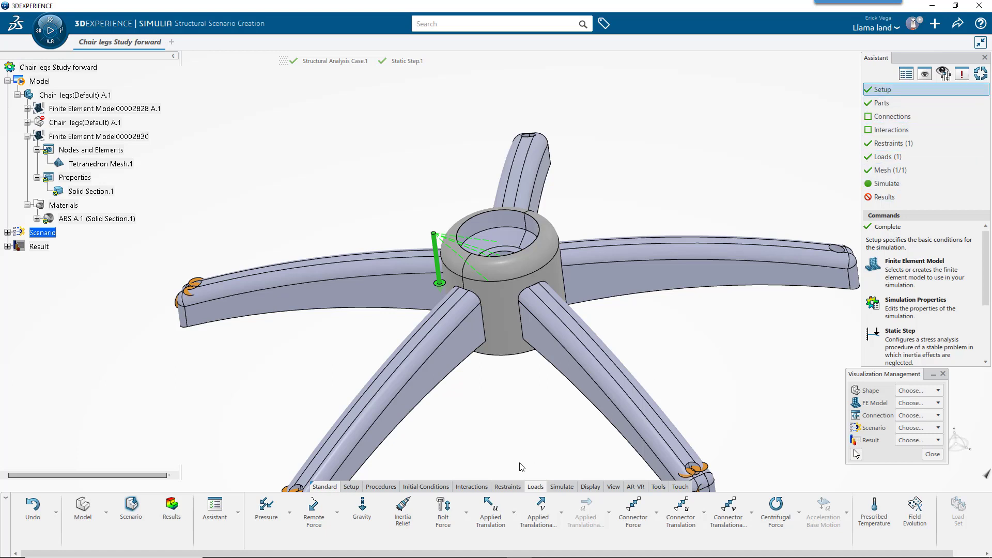
Run the simulation with Local interactive and Generate settings kept
left_click(561, 486)
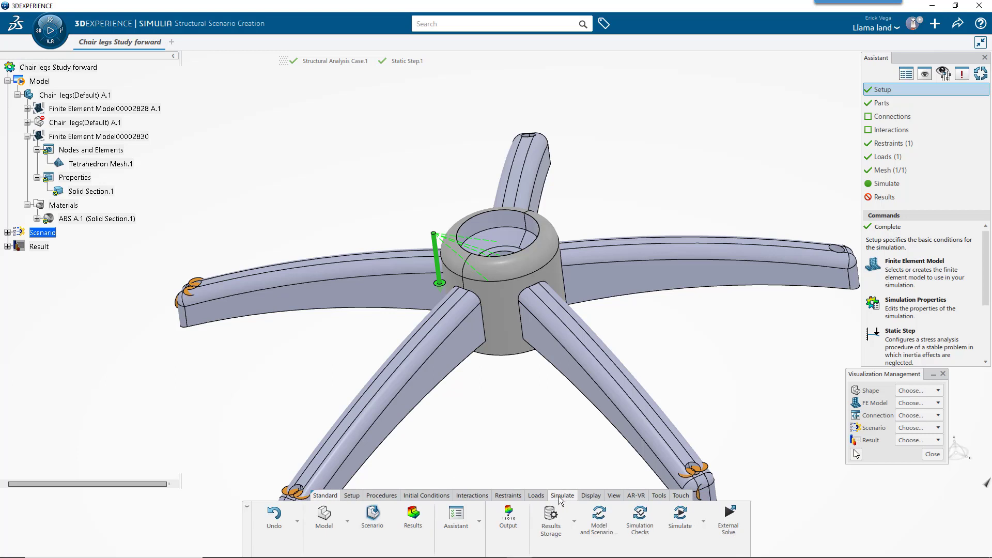
left_click(679, 514)
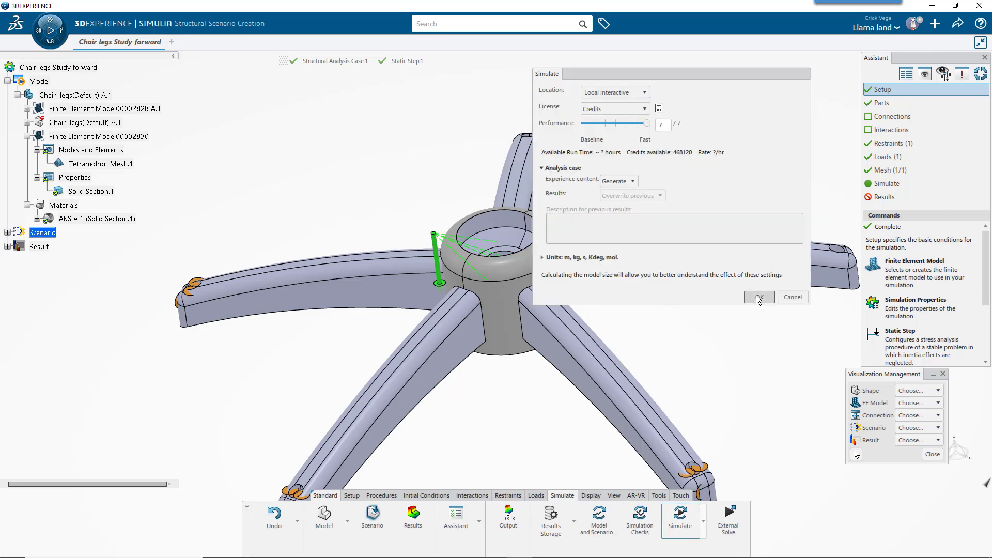
left_click(757, 297)
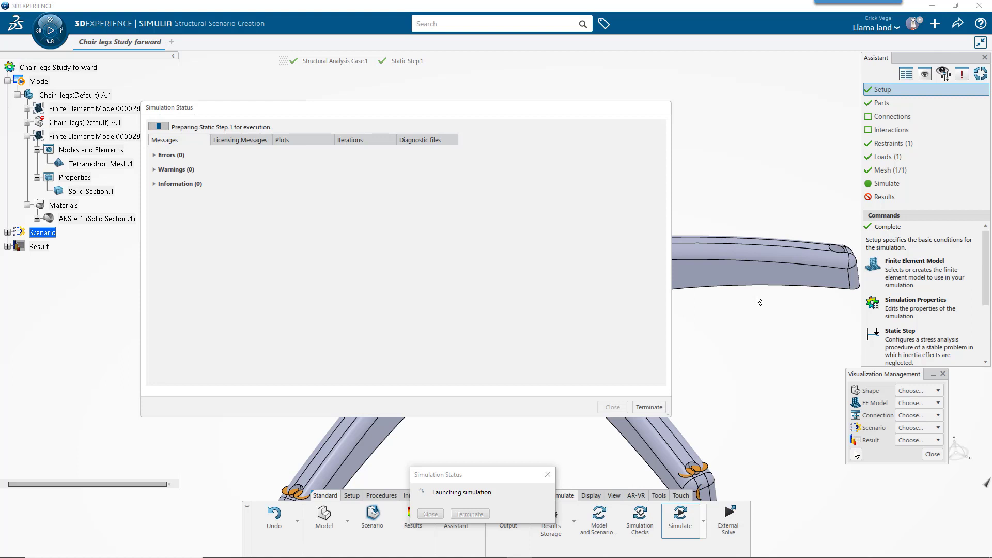
Let Structural Analysis Case.1 complete and show Von Mises stress on the chair base
left_click(281, 139)
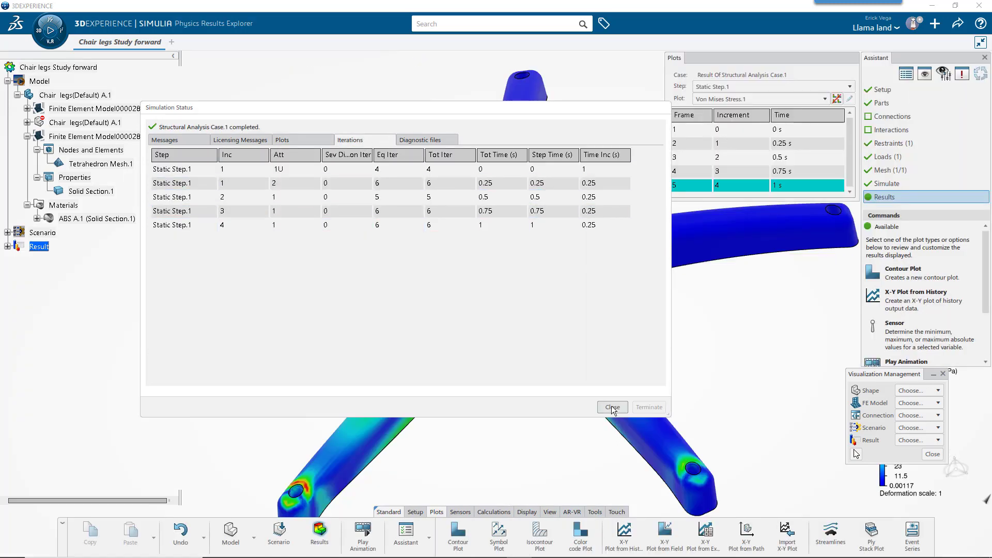
Dismiss the status report and step through the 0 s, 0.5 s and 1 s stress frames
left_click(611, 407)
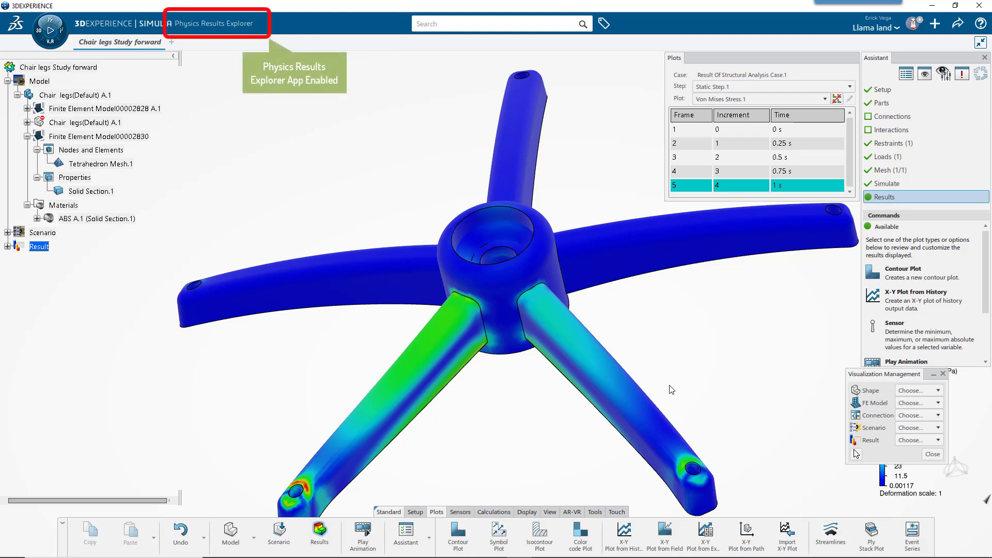
left_click(689, 129)
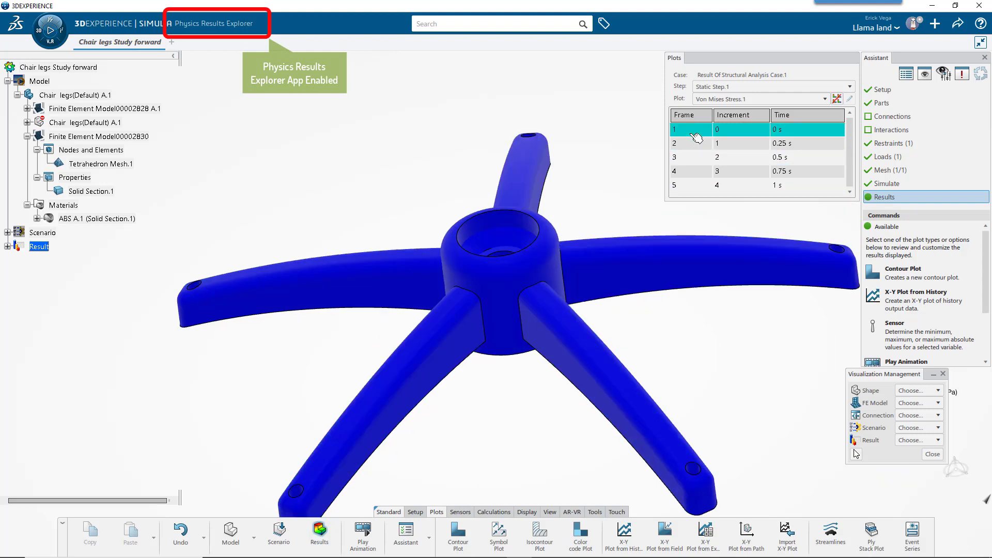
left_click(690, 157)
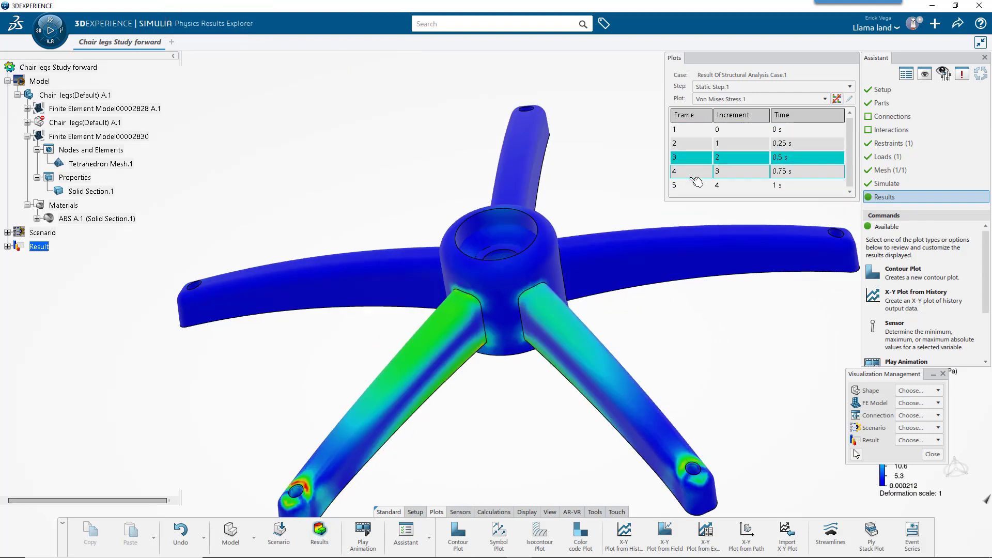
left_click(691, 185)
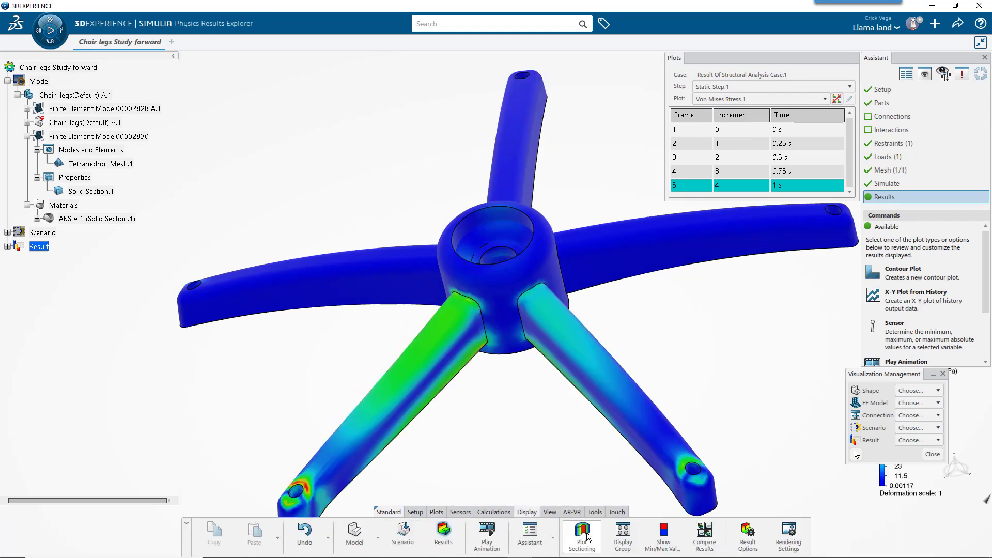
Set the Von Mises Stress.1 contour plot's visible edges to Mesh
left_click(579, 534)
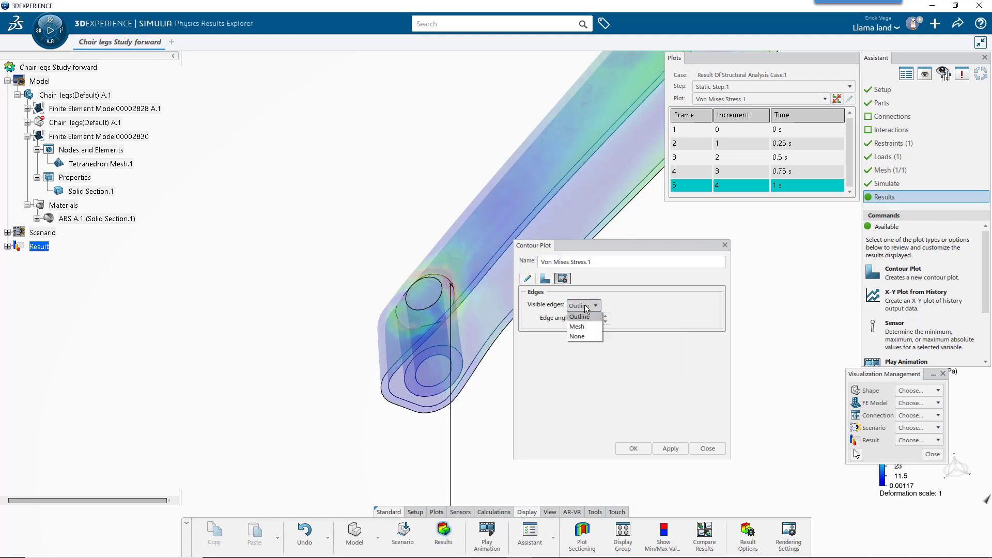
left_click(577, 326)
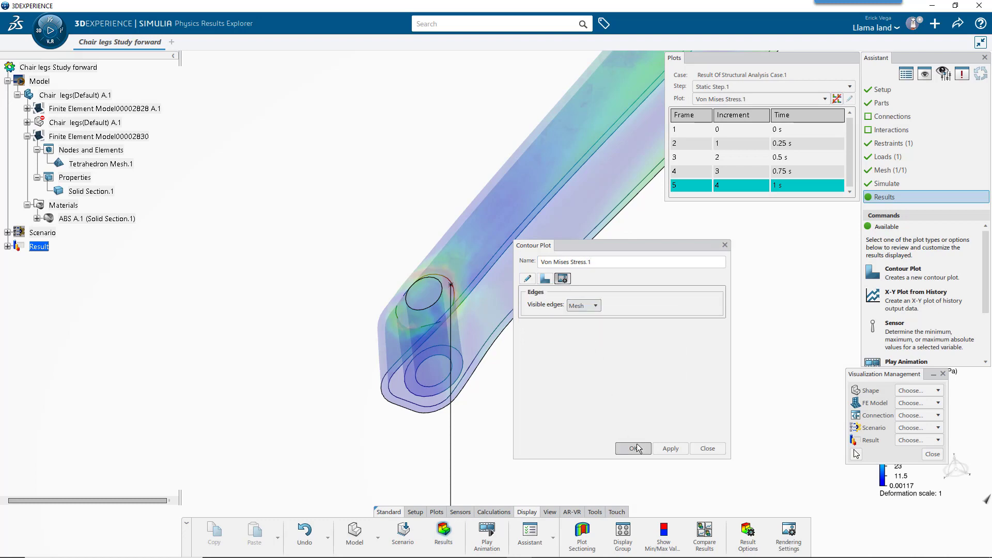